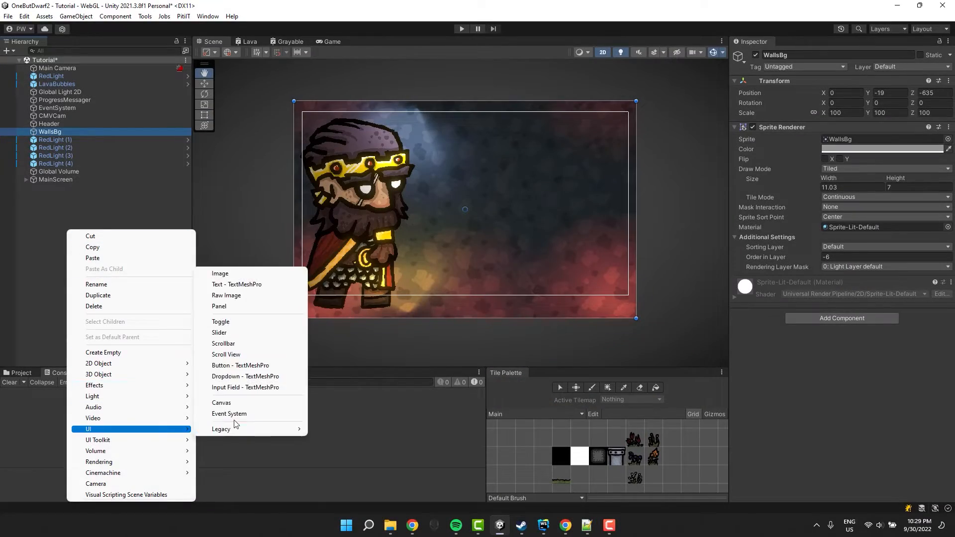
Add a DialogueCanvas UI canvas, then deactivate the WallsBg object and the Main Camera.
{"action": "left_click", "coordinate": [221, 403]}
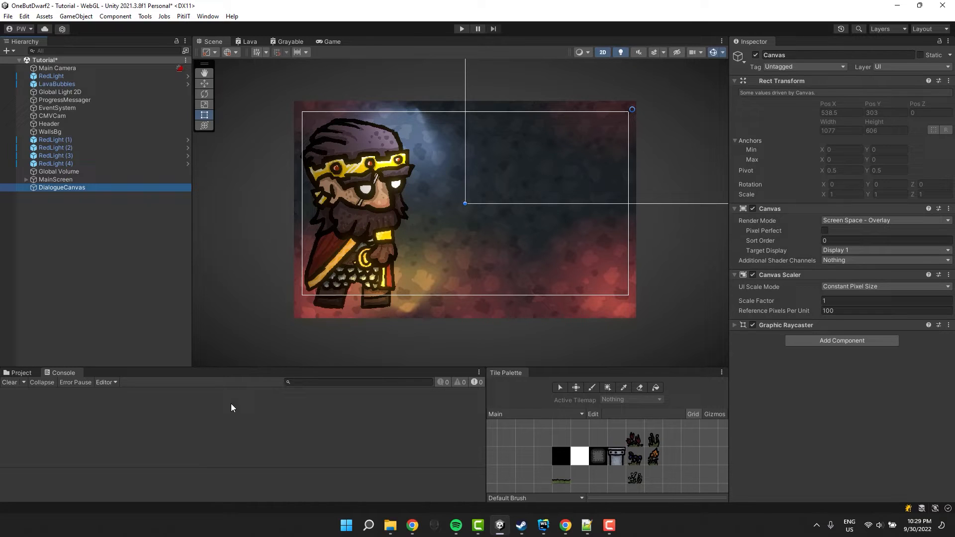
{"action": "left_click", "coordinate": [50, 131]}
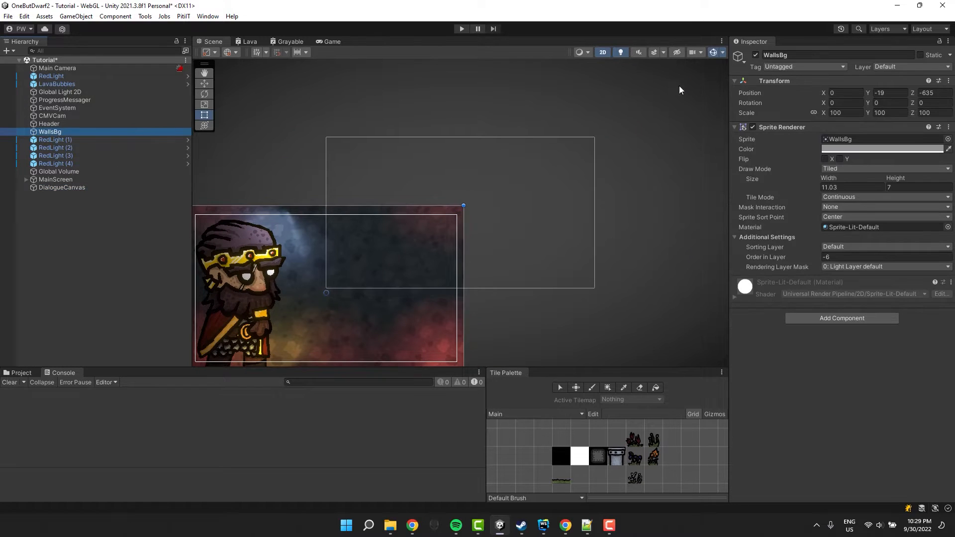
{"action": "left_click", "coordinate": [58, 68]}
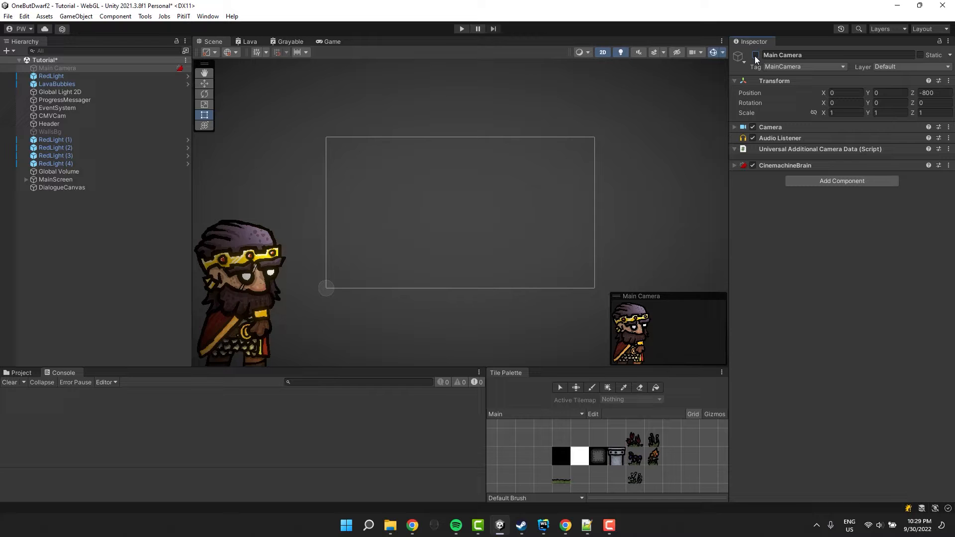
{"action": "left_click", "coordinate": [62, 187]}
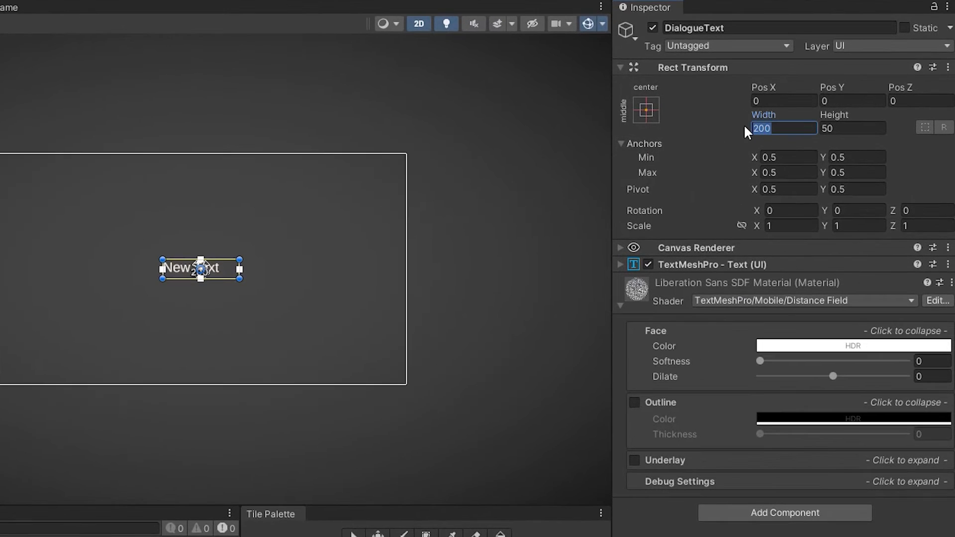
Set the DialogueText width to 500.
{"action": "type", "text": "500"}
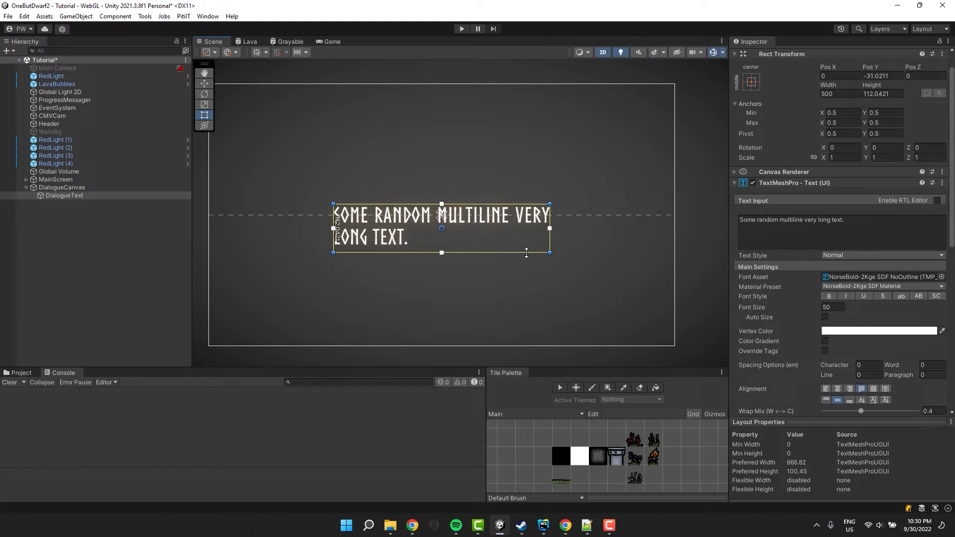
Add a UI Image as a child of DialogueText and open the TutorialBox sprite's import settings.
{"action": "right_click", "coordinate": [64, 196]}
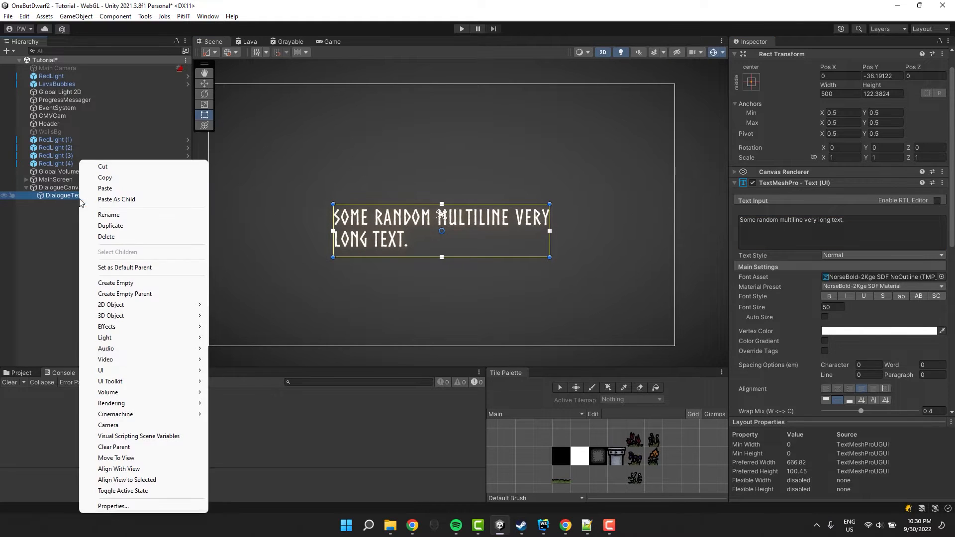
{"action": "left_click", "coordinate": [100, 371]}
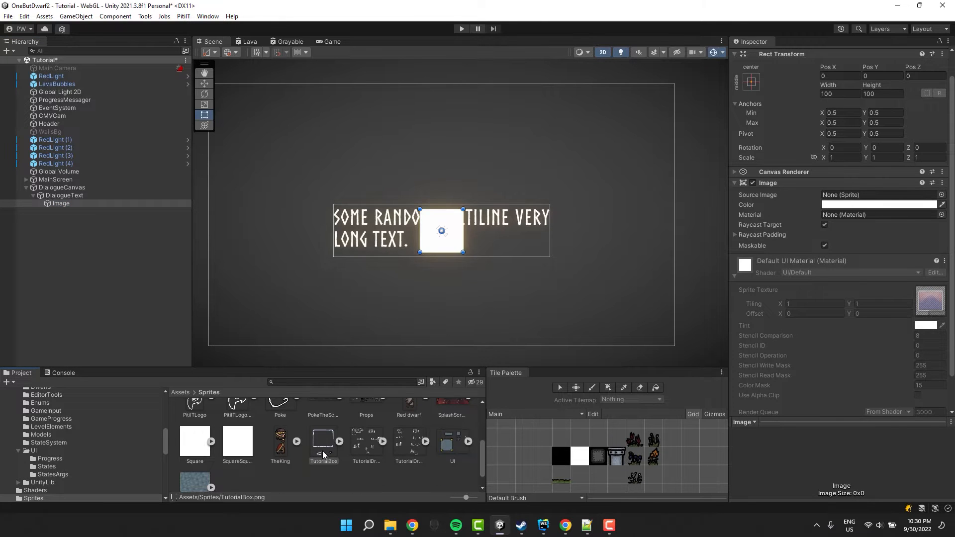
{"action": "double_click", "coordinate": [324, 442]}
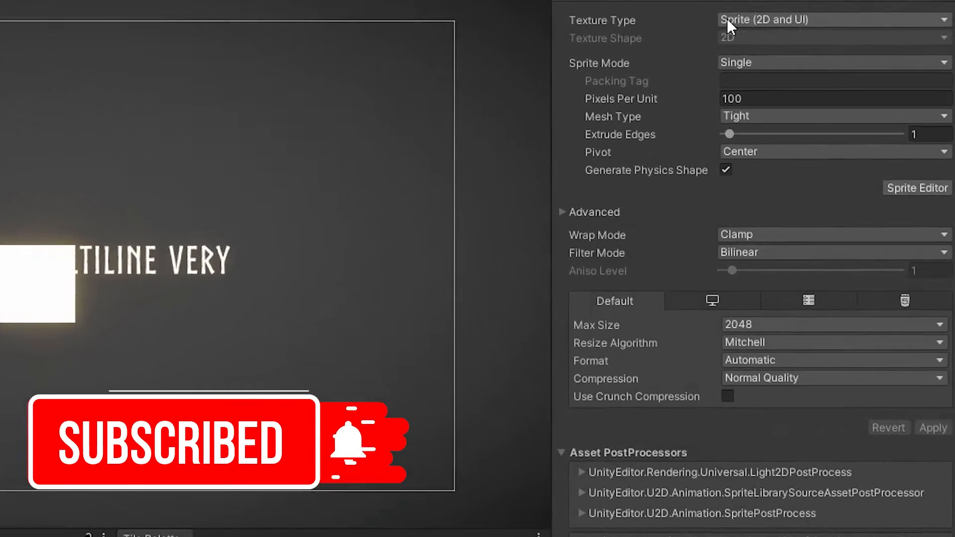
Set TutorialBox to Multiple sprite mode, Full Rect mesh, Point filtering, no compression, and apply.
{"action": "left_click", "coordinate": [828, 61]}
{"action": "type", "text": "150"}
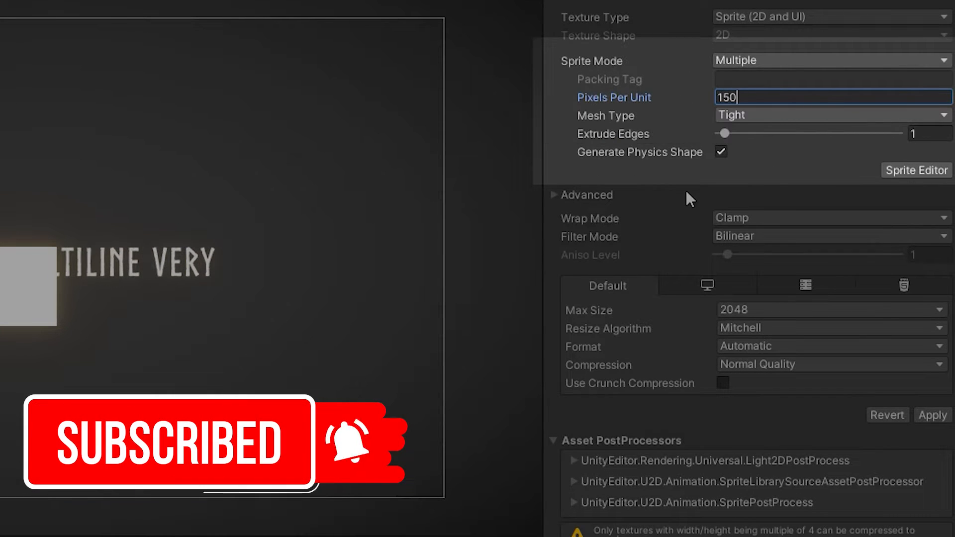
{"action": "left_click", "coordinate": [829, 115]}
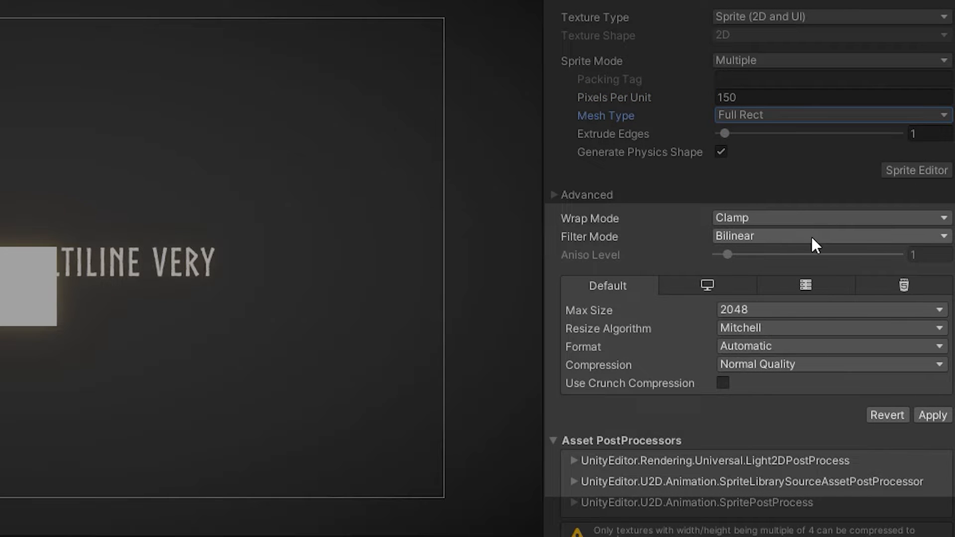
{"action": "left_click", "coordinate": [828, 237]}
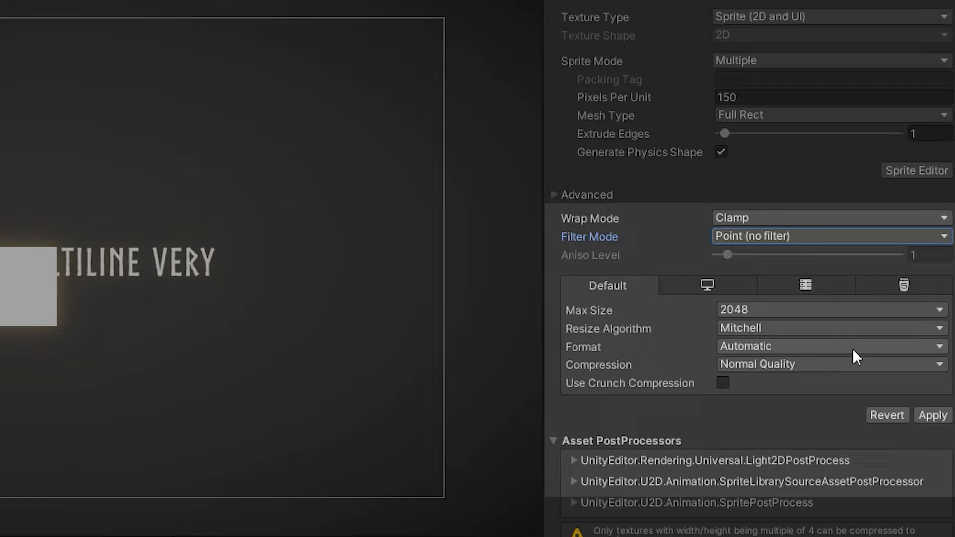
{"action": "left_click", "coordinate": [829, 364]}
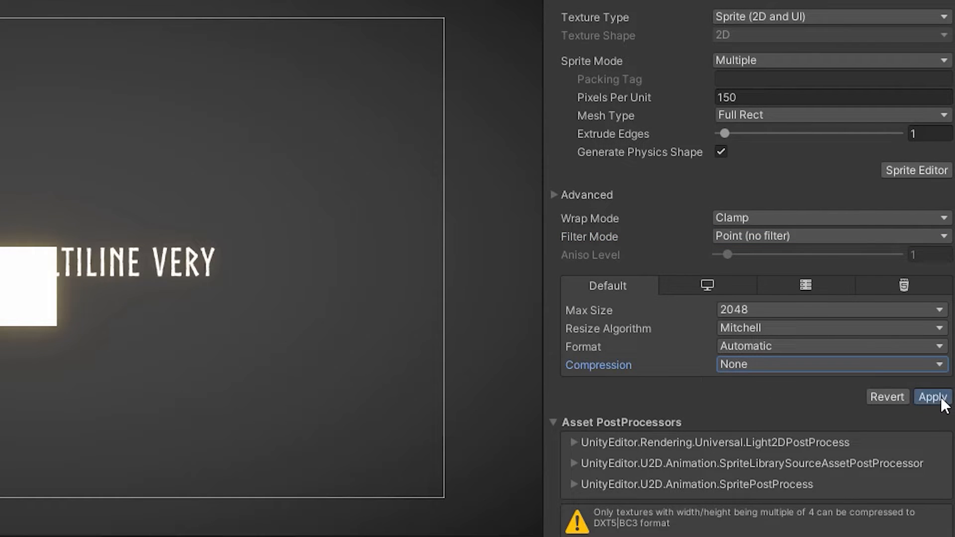
{"action": "left_click", "coordinate": [916, 170]}
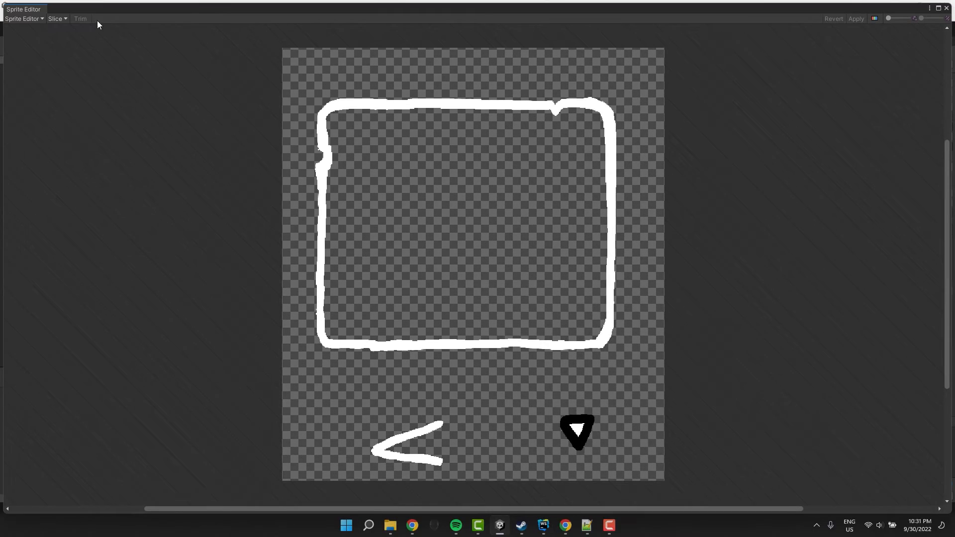
Auto-slice the TutorialBox sprite in the Sprite Editor.
{"action": "left_click", "coordinate": [56, 17]}
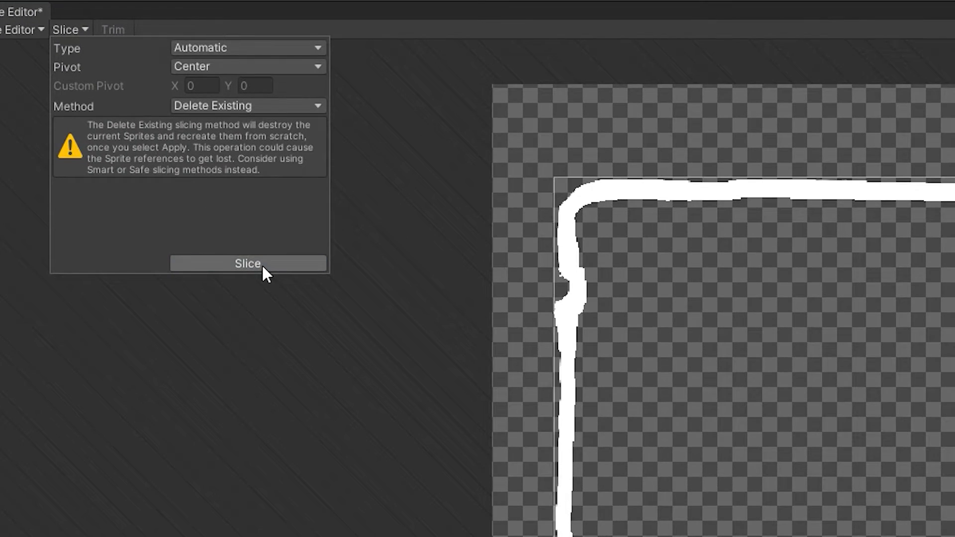
{"action": "left_click", "coordinate": [247, 263]}
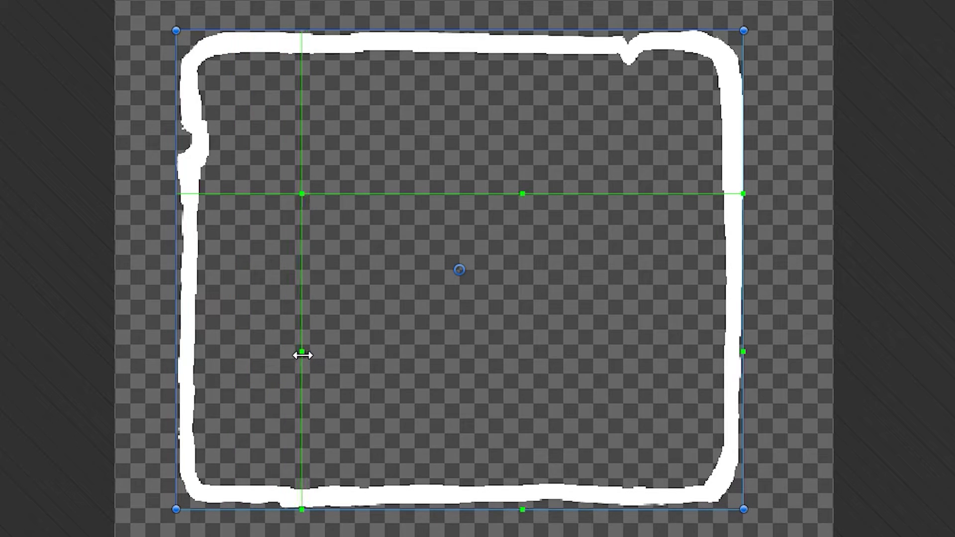
{"action": "mouse_move", "coordinate": [752, 357]}
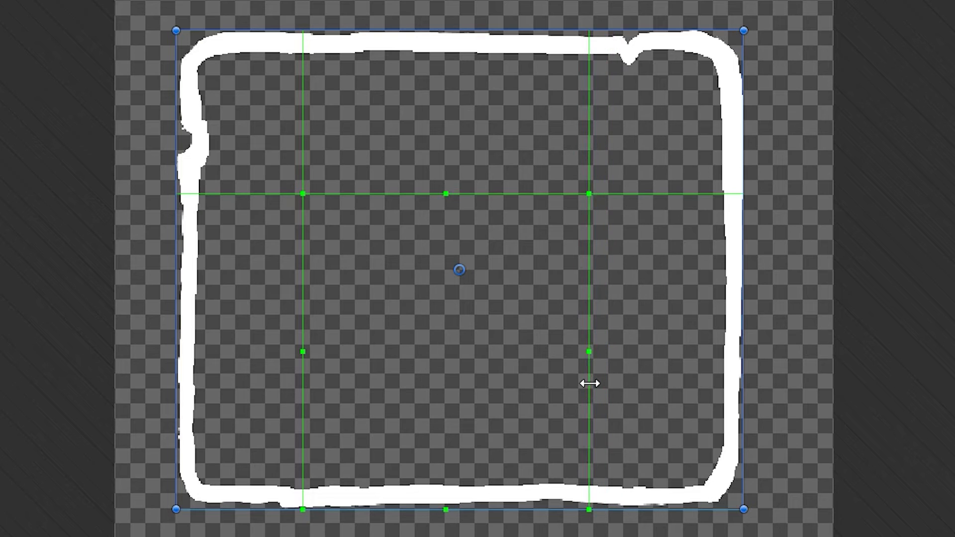
{"action": "mouse_move", "coordinate": [444, 511]}
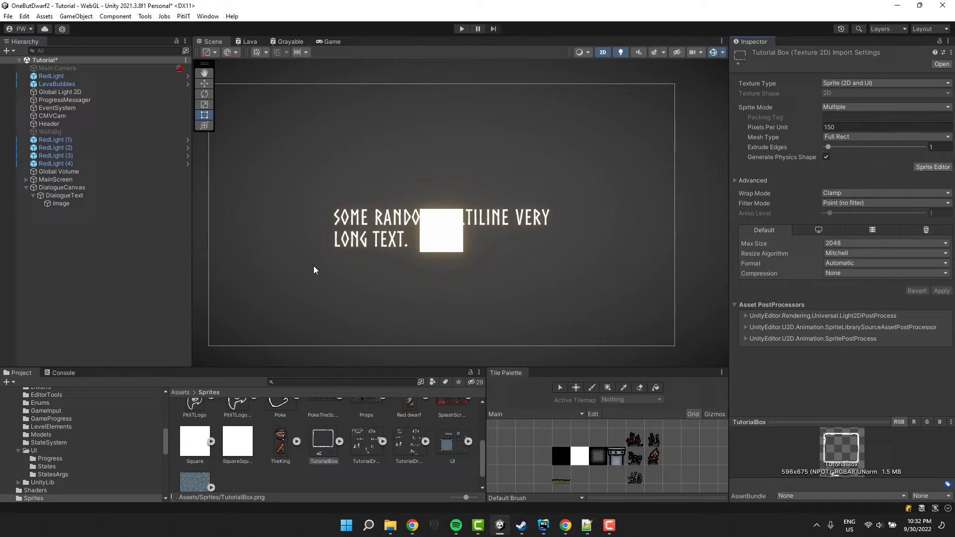
Assign the TutorialBox_0 sprite to the Image and set its Image Type to Sliced.
{"action": "left_click", "coordinate": [60, 203]}
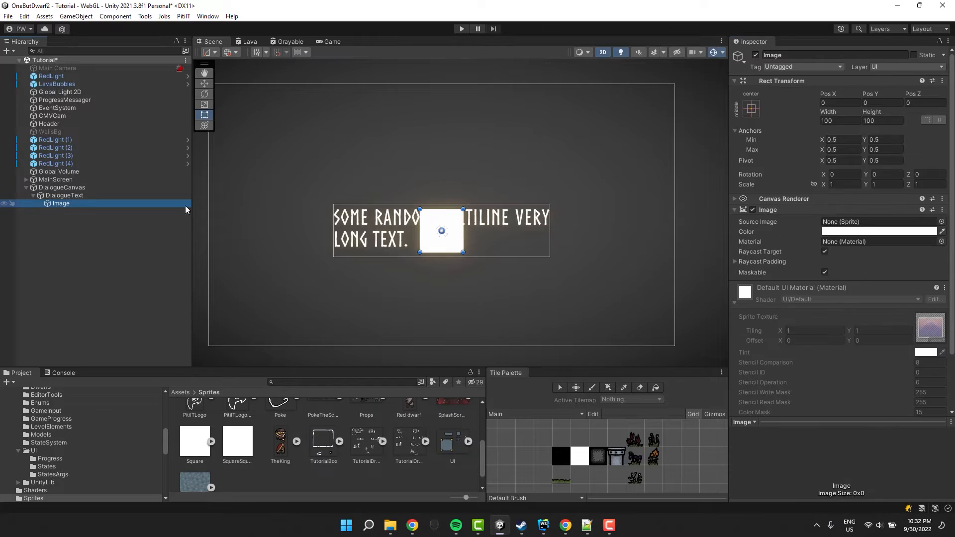
{"action": "left_click", "coordinate": [941, 221]}
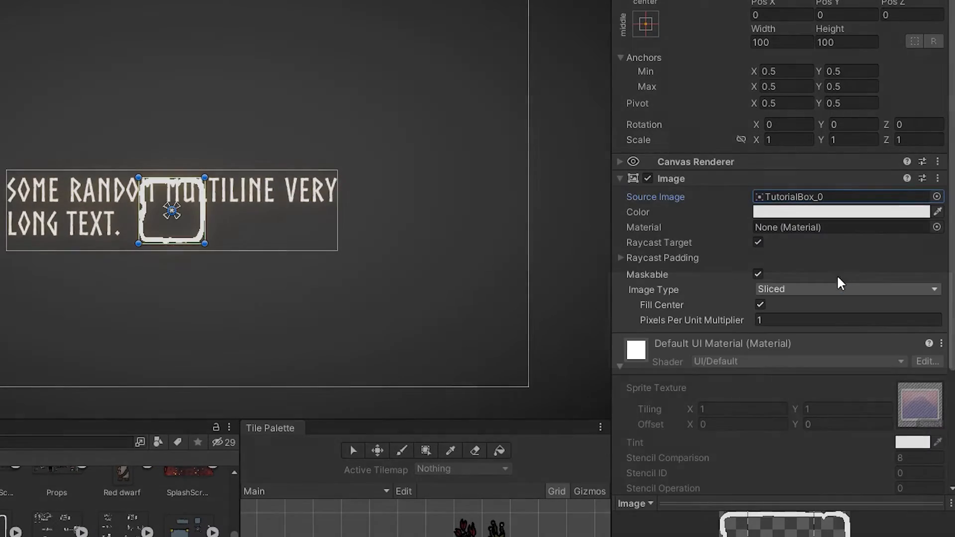
{"action": "left_click", "coordinate": [846, 288]}
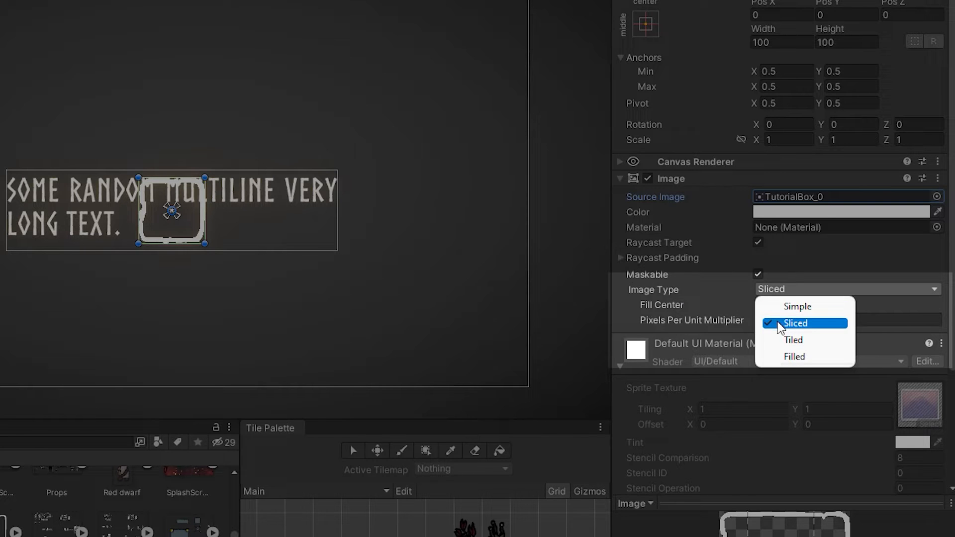
{"action": "left_click", "coordinate": [797, 307]}
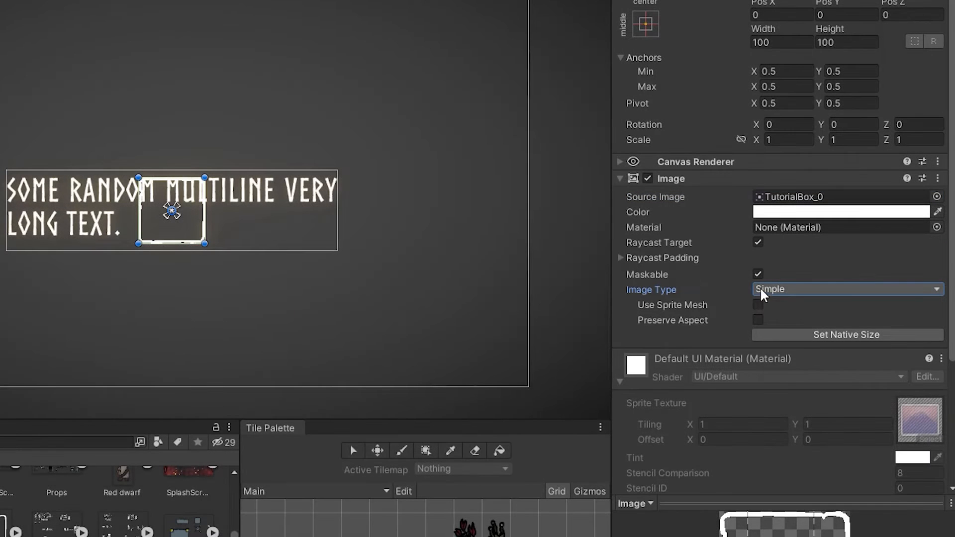
{"action": "left_click", "coordinate": [847, 289]}
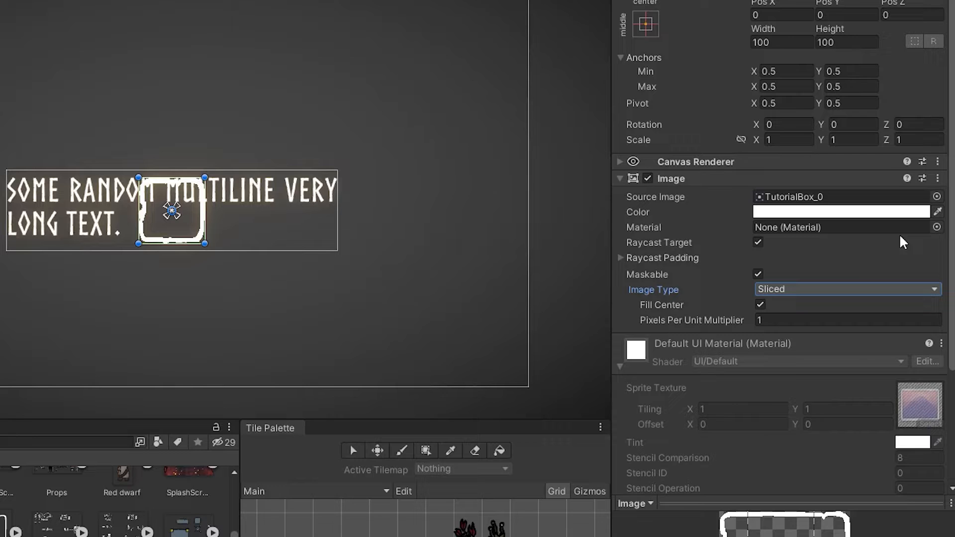
{"action": "scroll", "scroll_direction": "down", "scroll_amount": 3}
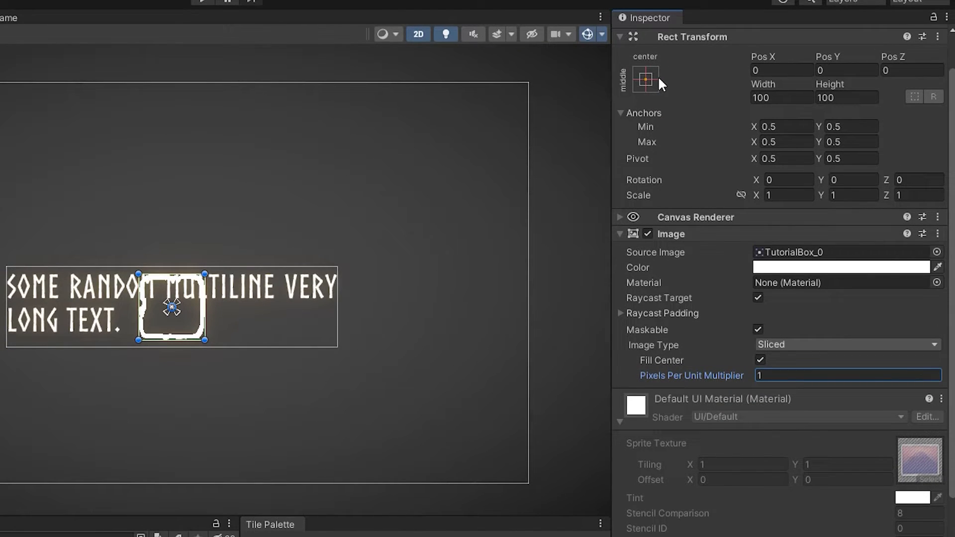
Anchor the Image to stretch across its parent so the frame surrounds the text.
{"action": "left_click", "coordinate": [644, 80]}
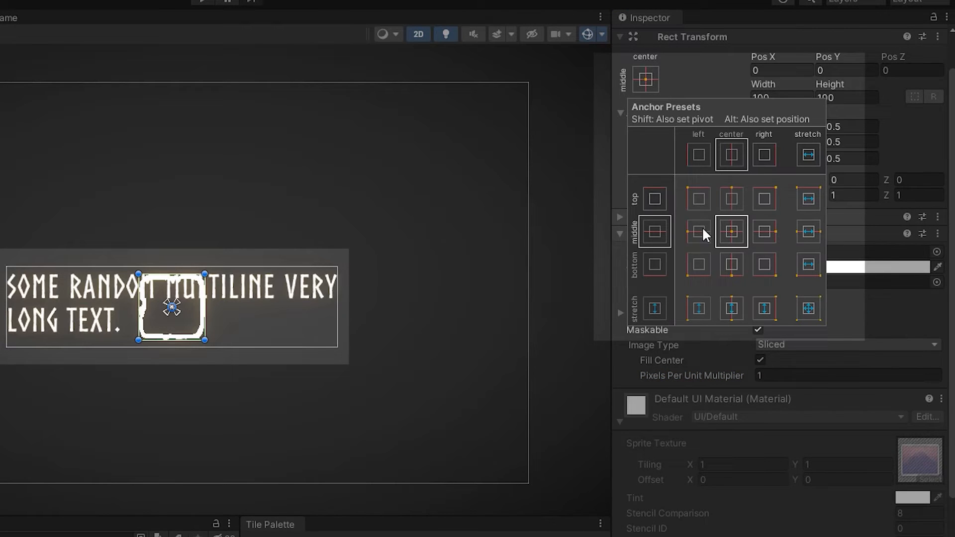
{"action": "mouse_move", "coordinate": [789, 280]}
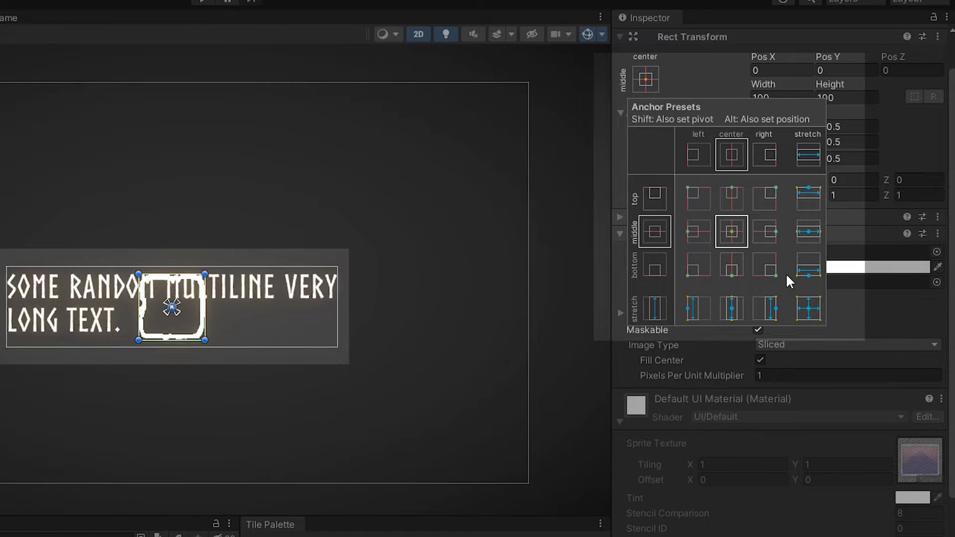
{"action": "left_click", "coordinate": [815, 299]}
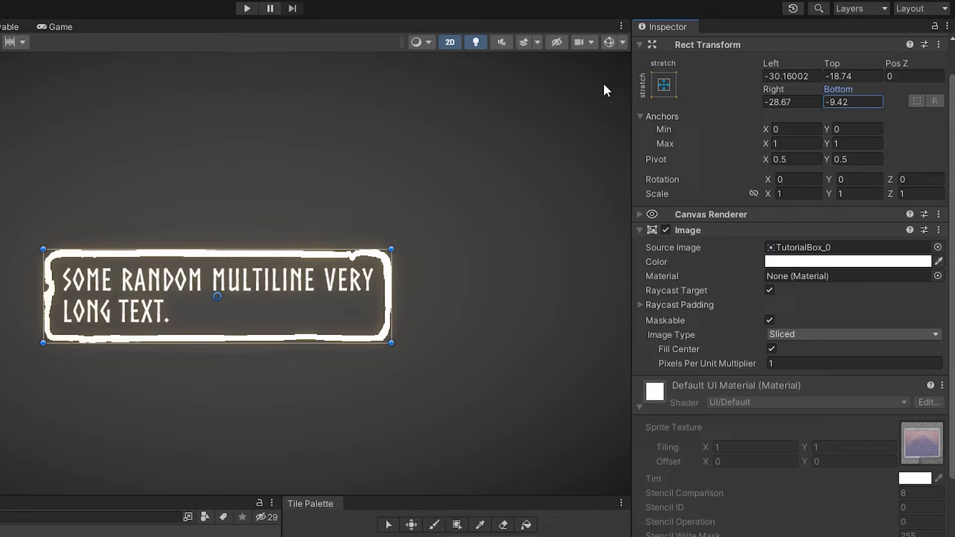
{"action": "mouse_move", "coordinate": [674, 116]}
{"action": "type", "text": "fitter"}
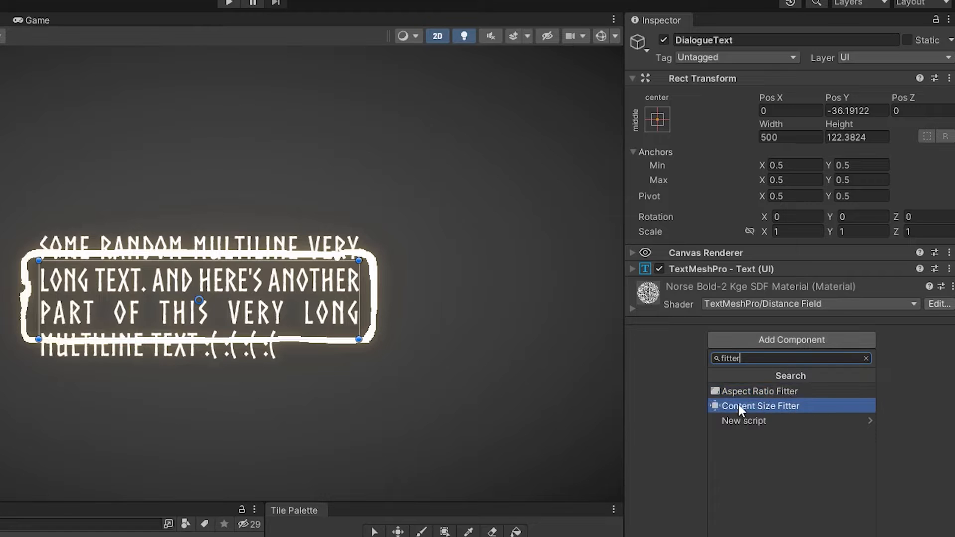
Add a Content Size Fitter to DialogueText with vertical fit set to preferred size.
{"action": "left_click", "coordinate": [760, 406]}
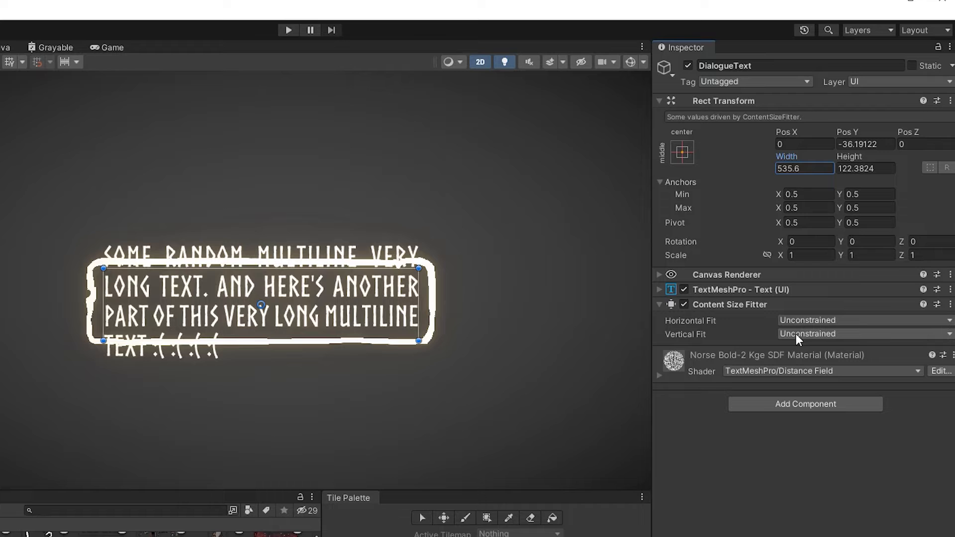
{"action": "left_click", "coordinate": [858, 335]}
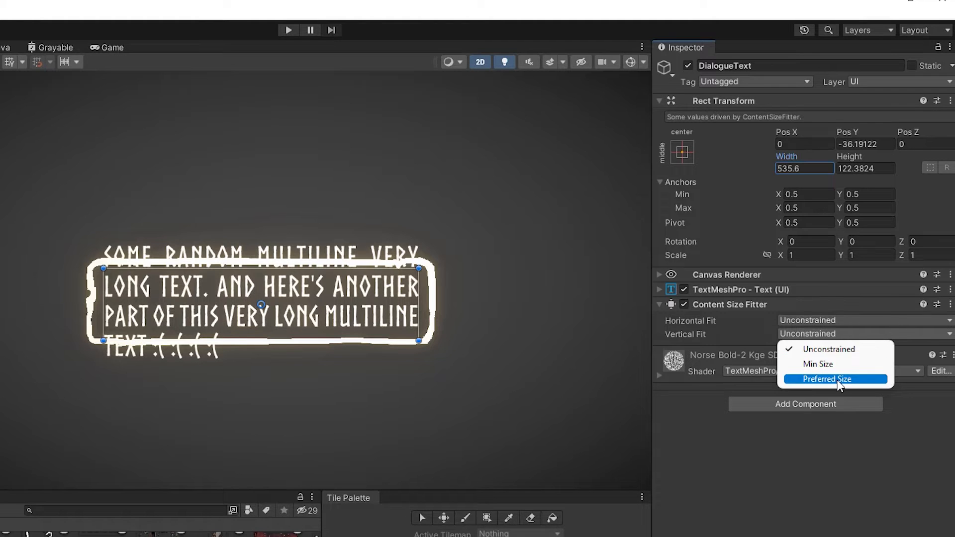
{"action": "left_click", "coordinate": [826, 379]}
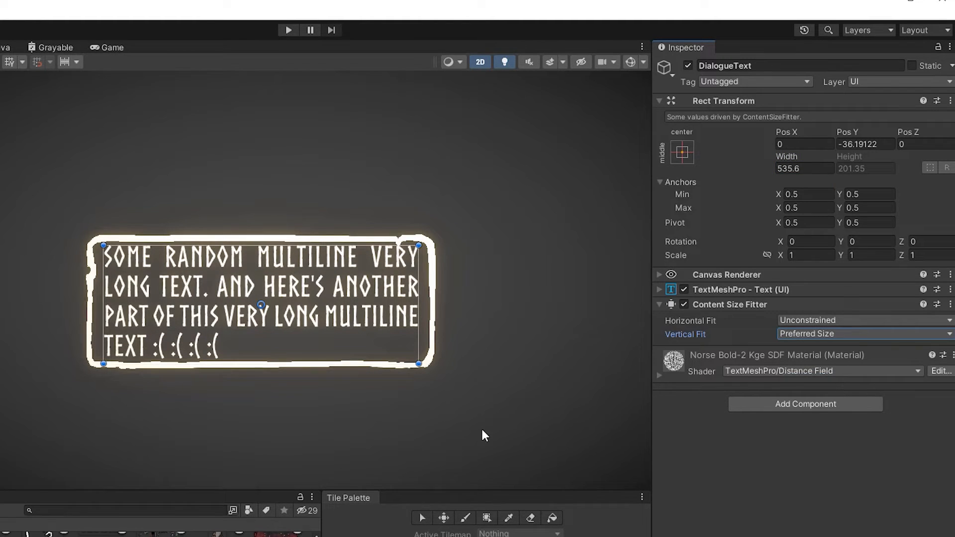
{"action": "mouse_move", "coordinate": [468, 323]}
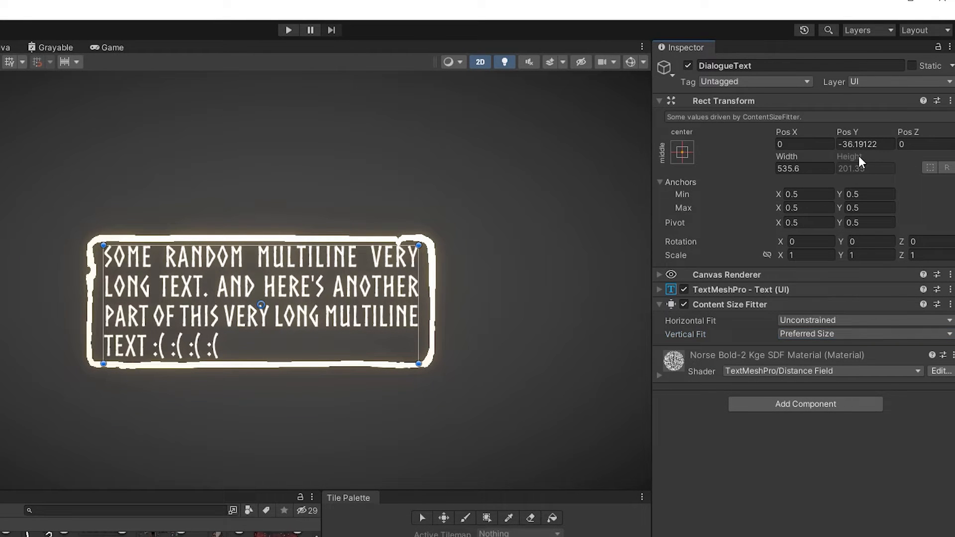
{"action": "mouse_move", "coordinate": [835, 164]}
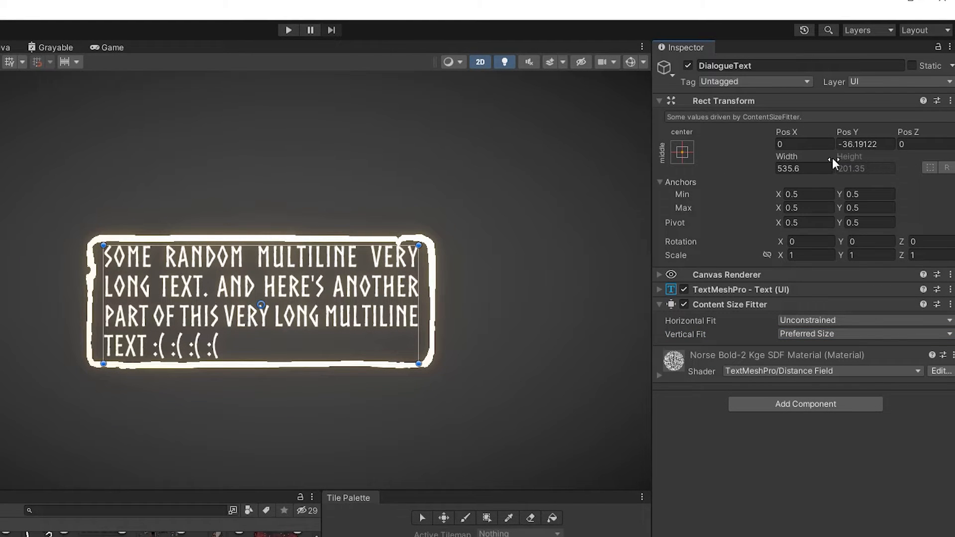
{"action": "mouse_move", "coordinate": [729, 447]}
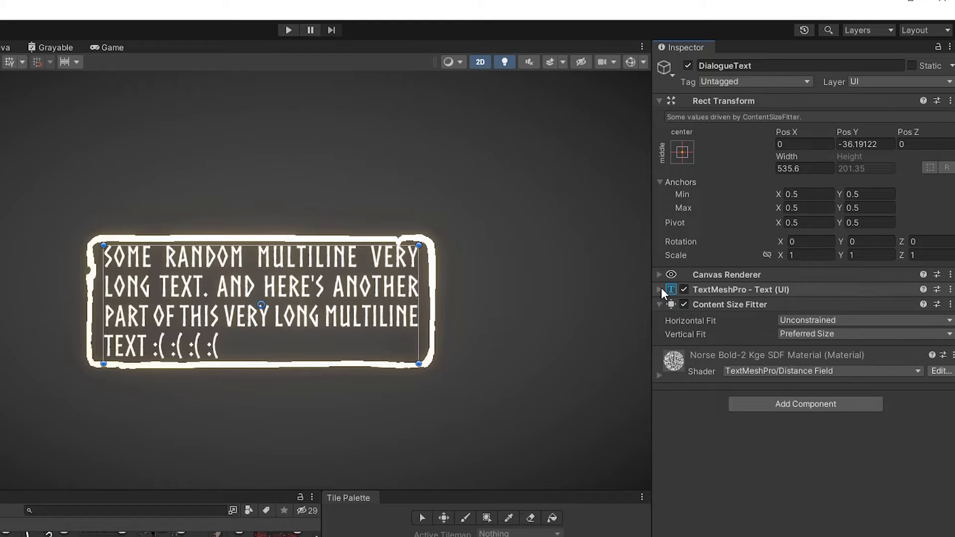
Replace the text with 'Some random multiline very long text. :))' and open the SimpleDialogueBox script.
{"action": "left_click", "coordinate": [659, 289]}
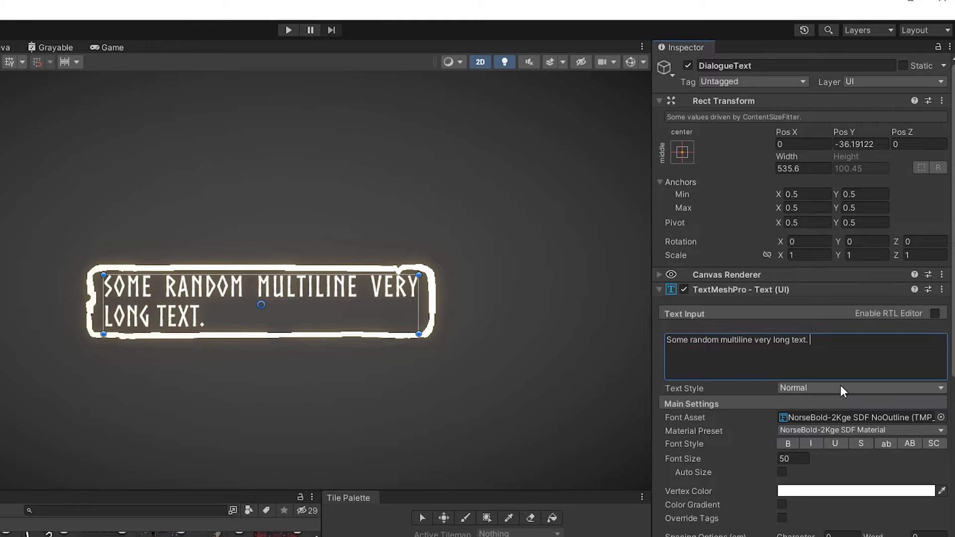
{"action": "type", "text": "Some random multiline very long text."}
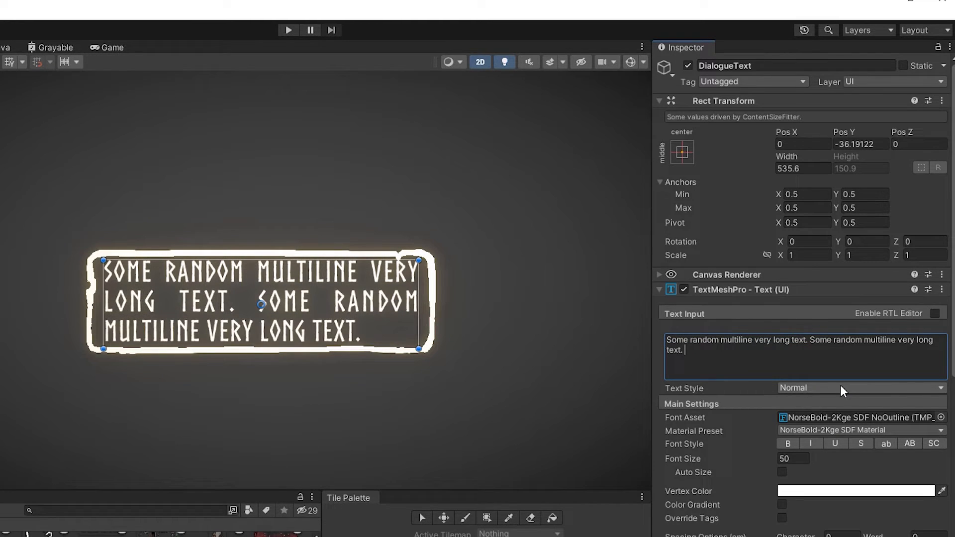
{"action": "type", "text": ":))"}
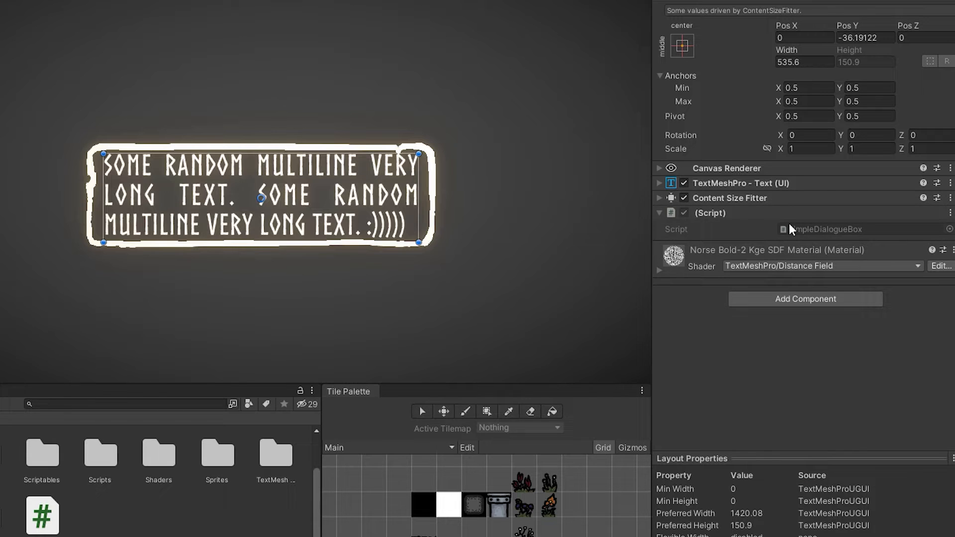
{"action": "double_click", "coordinate": [824, 229]}
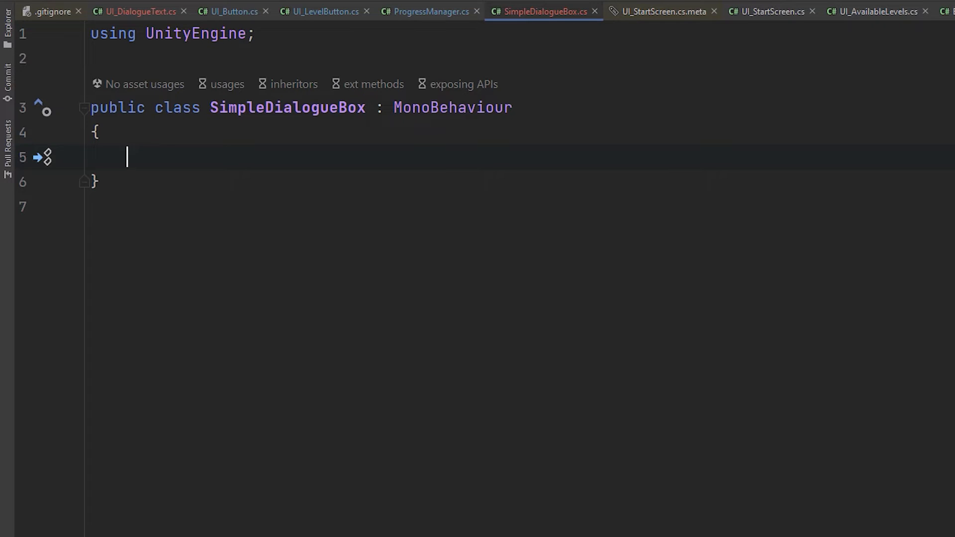
Declare a private List<string> _dialogueLines and a TMP_Text _text field, adding using TMPro.
{"action": "type", "text": "private"}
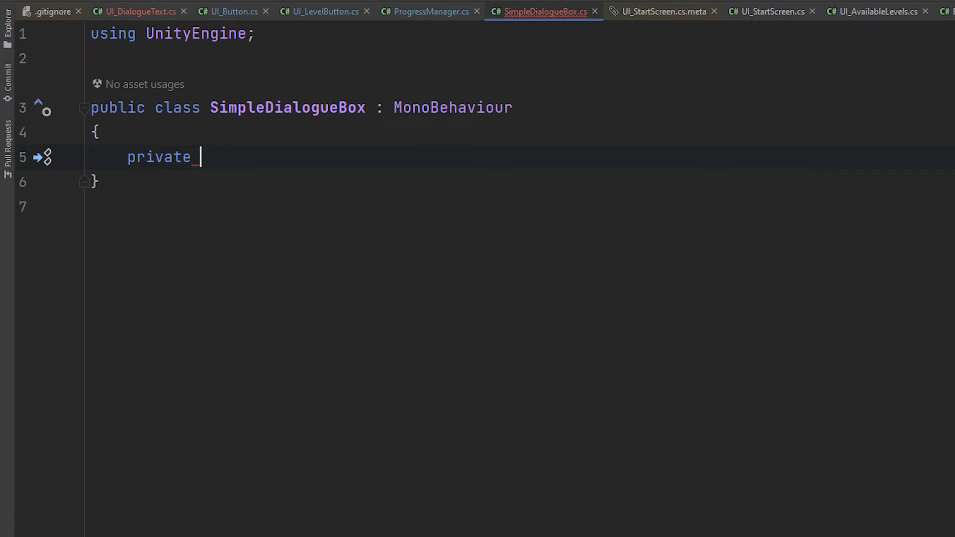
{"action": "type", "text": "List<string> _d"}
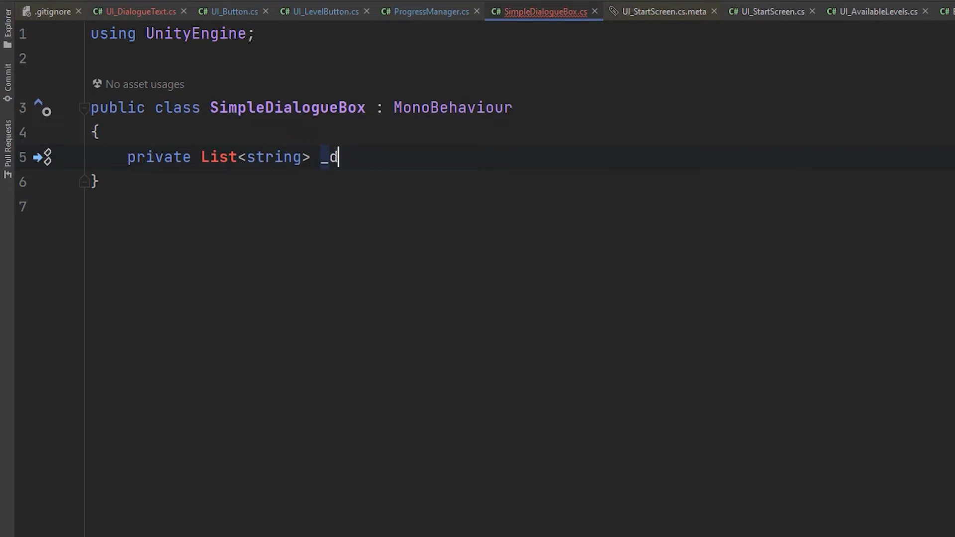
{"action": "type", "text": "ialogueLines;"}
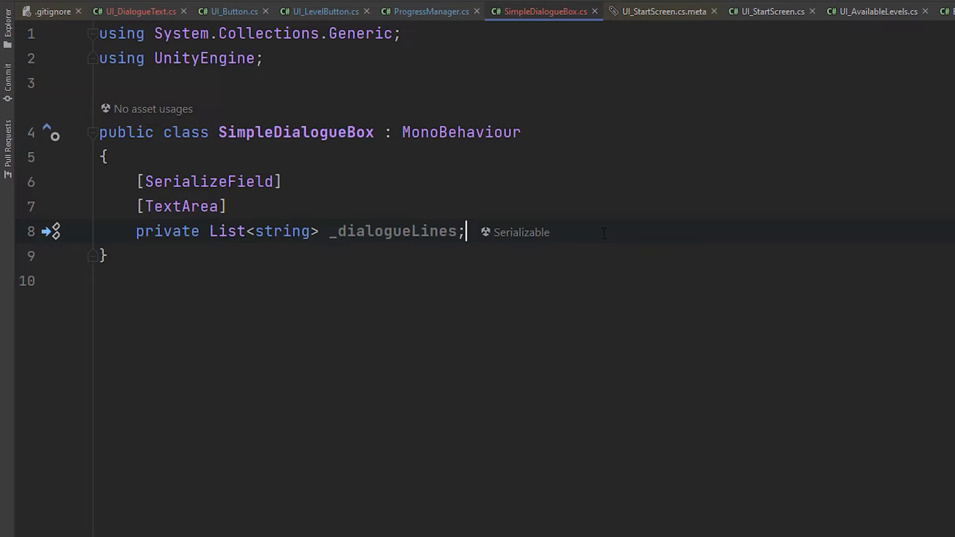
{"action": "type", "text": "private int _lineIndex;"}
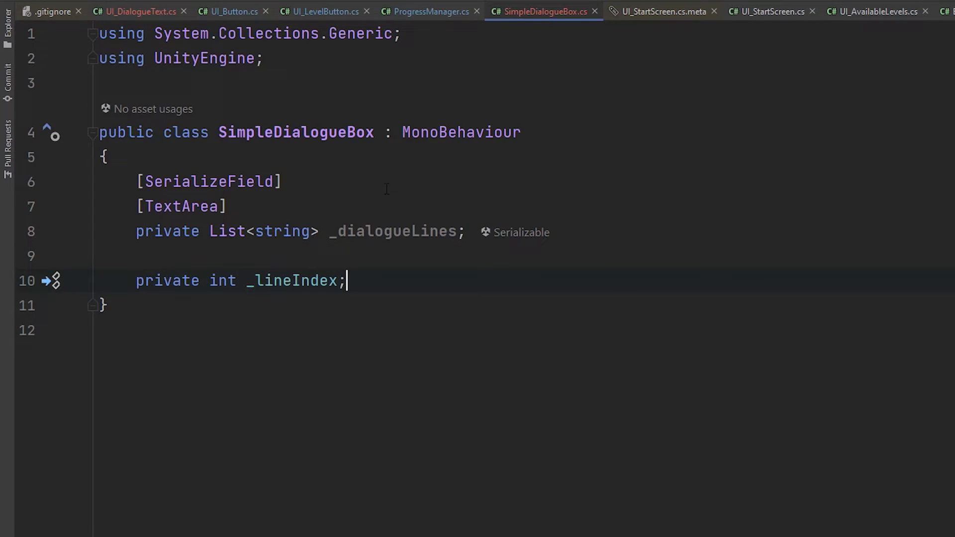
{"action": "type", "text": "private"}
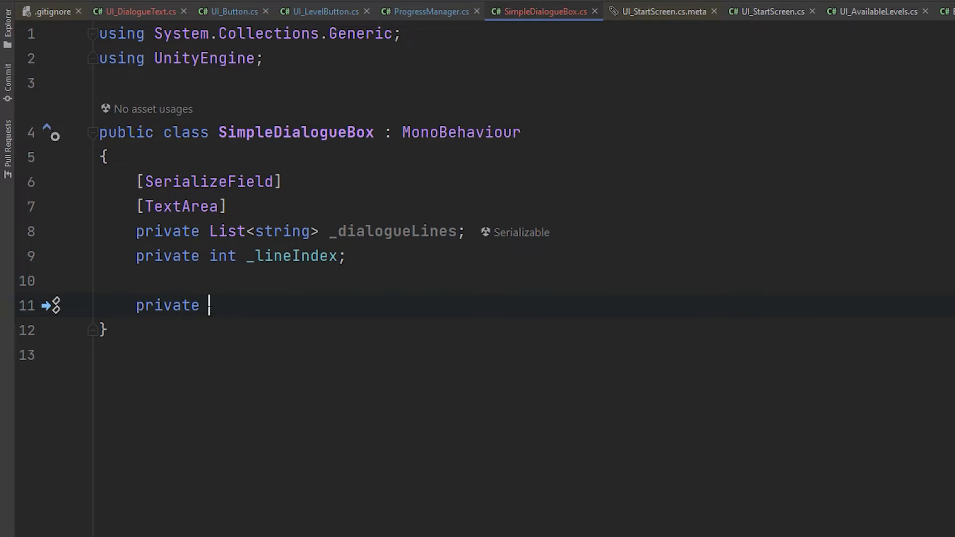
{"action": "type", "text": "TMP_Text _text;"}
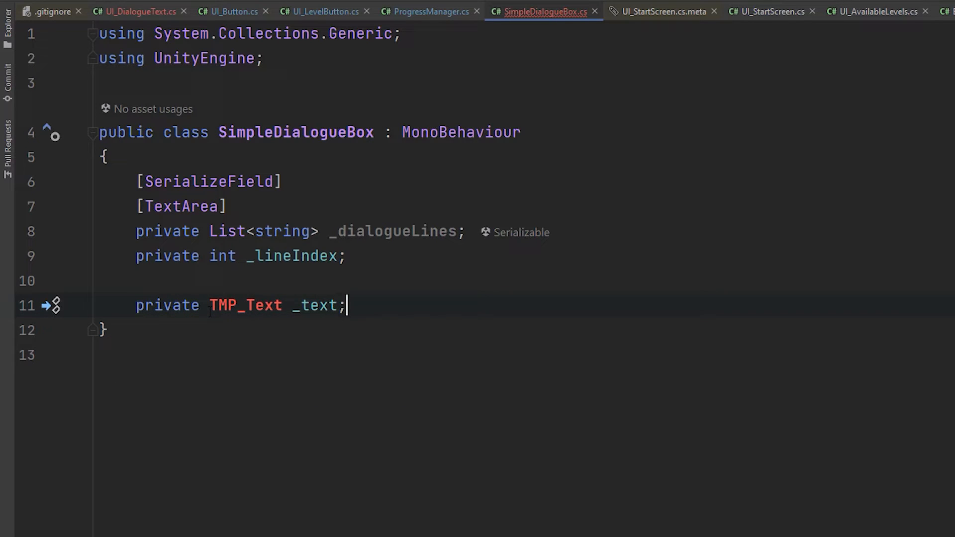
{"action": "type", "text": "using TMPro;"}
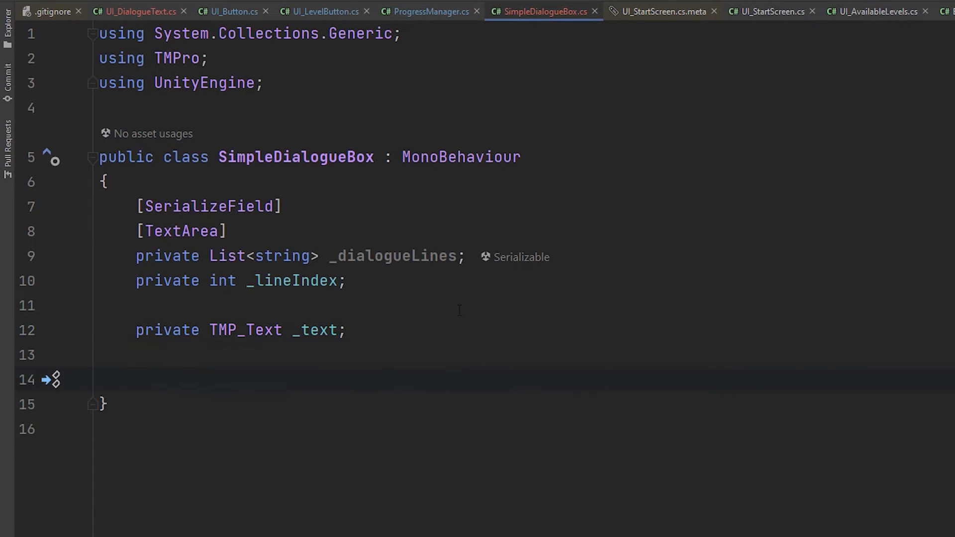
Write a Start method that fetches the text component with GetComponent.
{"action": "type", "text": "private void Start() {"}
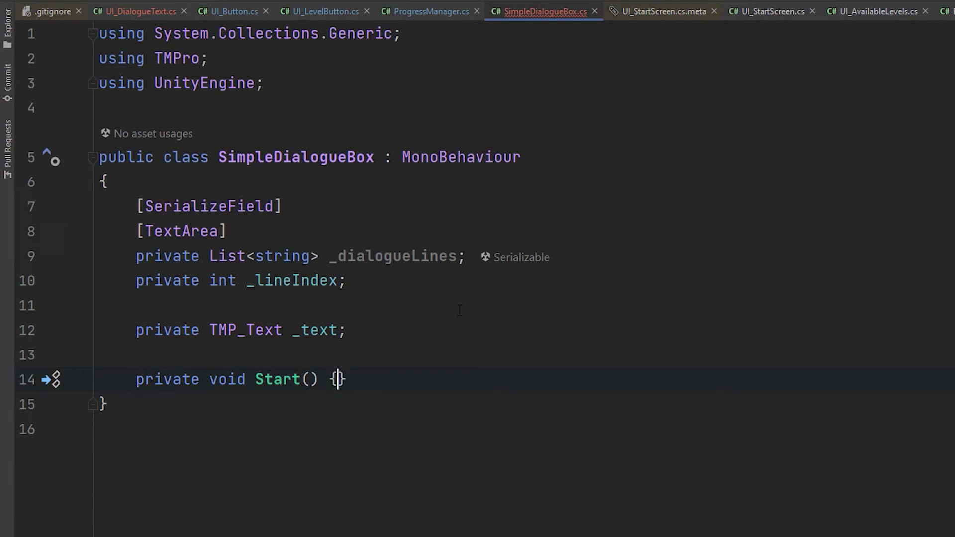
{"action": "type", "text": "_text = GetCom"}
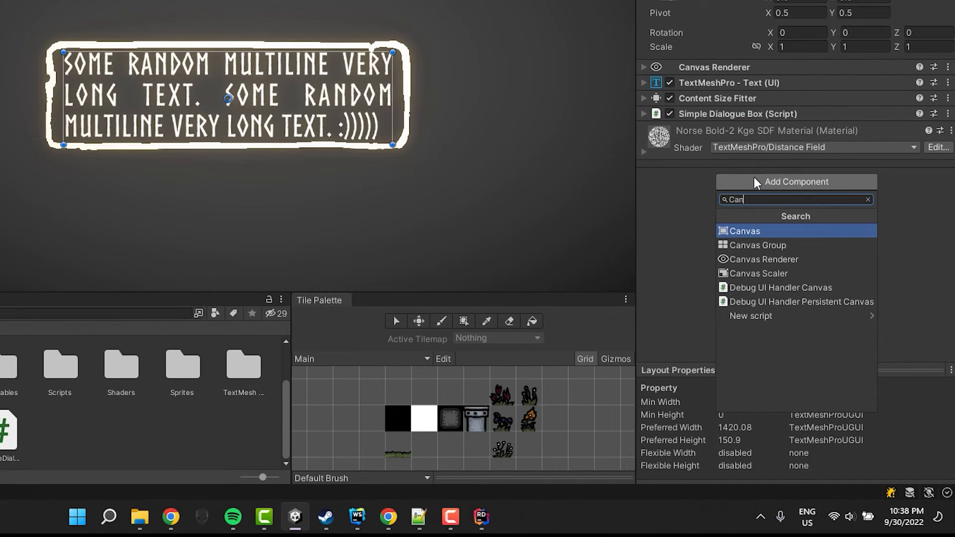
Add a Canvas Group component to DialogueText.
{"action": "left_click", "coordinate": [759, 244]}
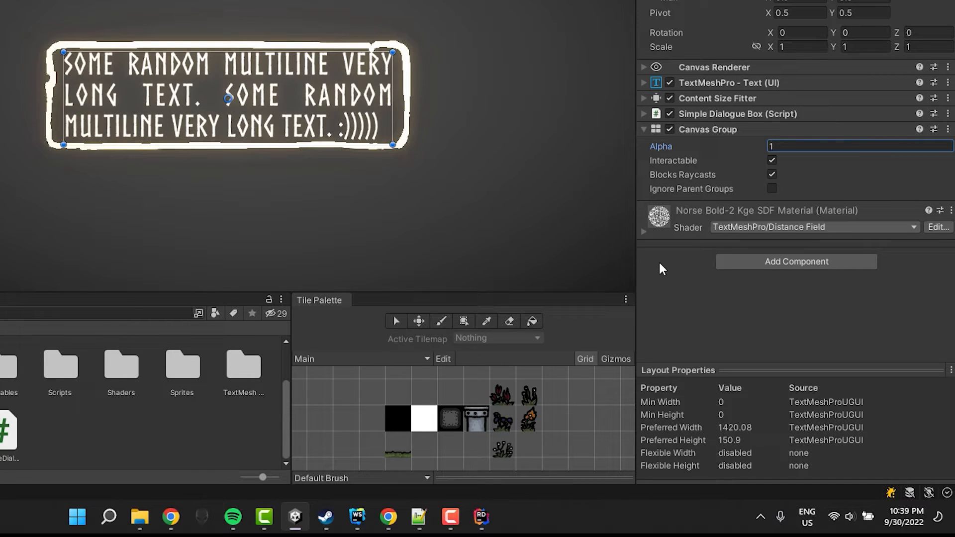
{"action": "mouse_move", "coordinate": [482, 434]}
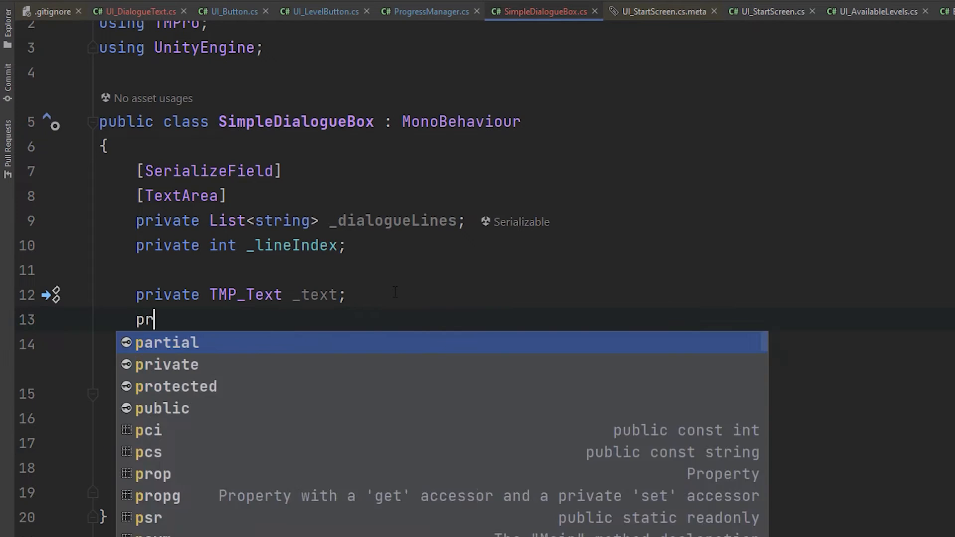
Declare a private CanvasGroup _group field and a private bool _started flag.
{"action": "type", "text": "ivate CanvasGroup _group;"}
{"action": "type", "text": "_group.alpha = 0;"}
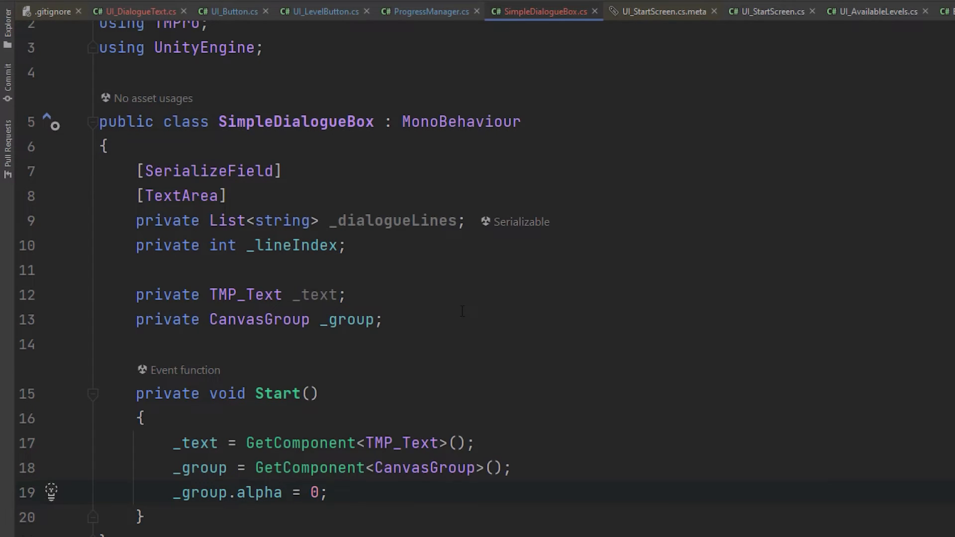
{"action": "type", "text": "priva"}
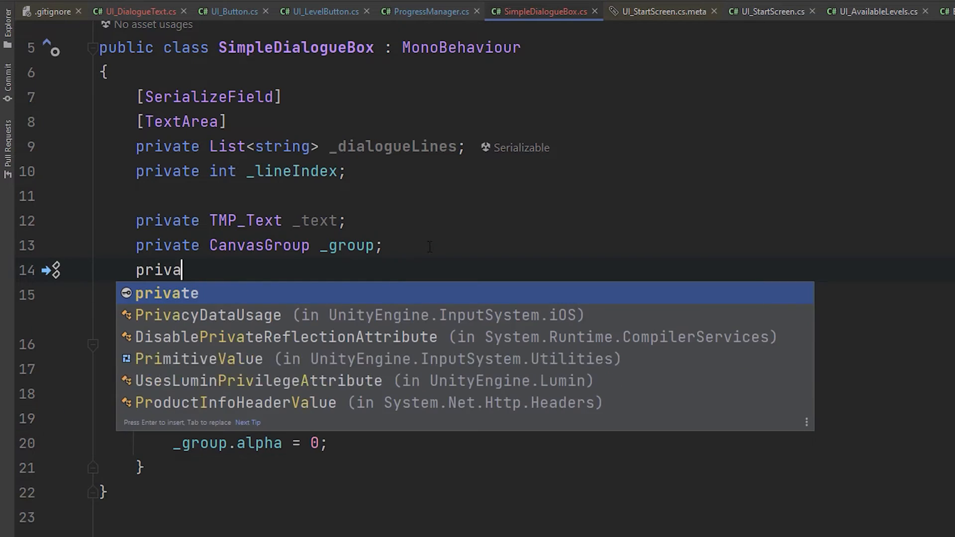
{"action": "type", "text": "te bool _star"}
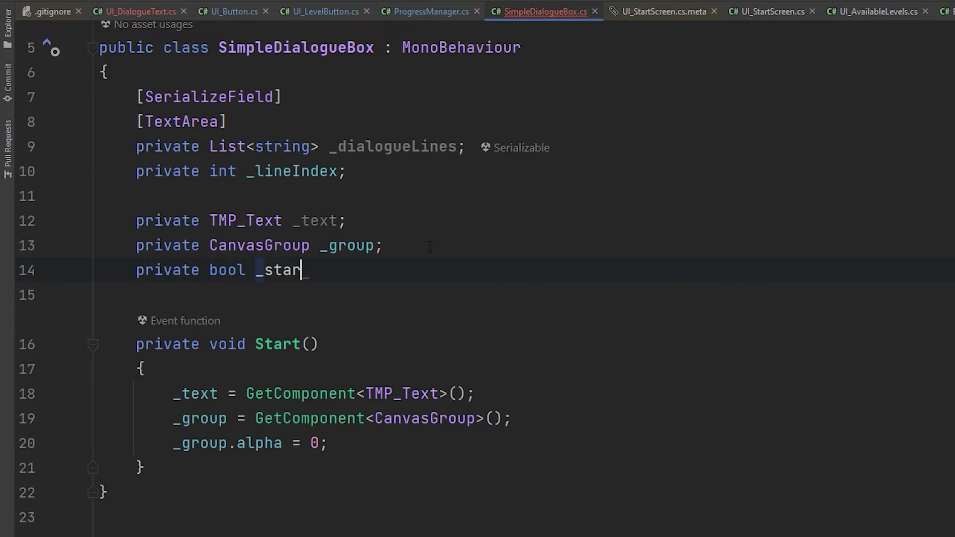
{"action": "type", "text": "ted;"}
{"action": "left_click", "coordinate": [526, 518]}
{"action": "type", "text": "private void Update("}
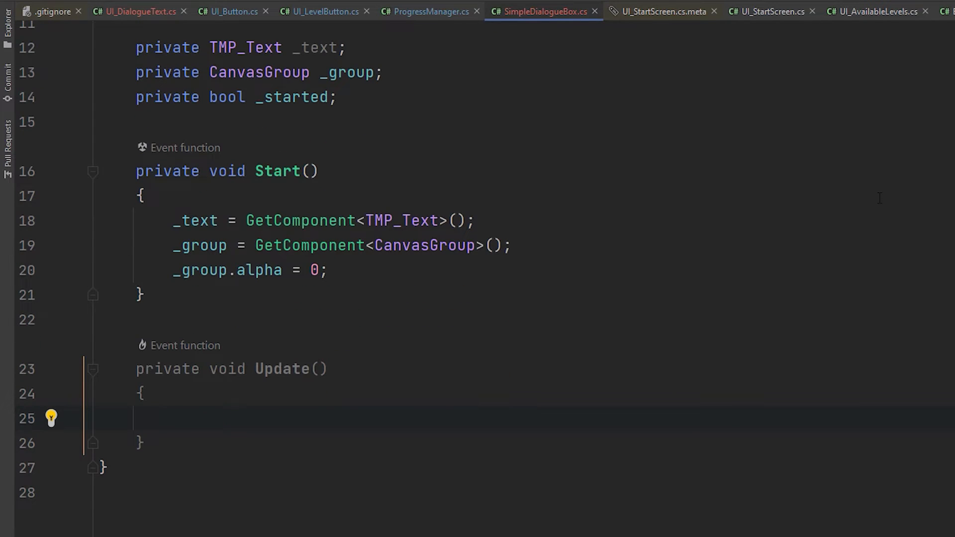
In Update, detect a left mouse press via the Input System, with a commented-out Input.GetMouseButtonDown(0) old-input variant.
{"action": "type", "text": "if (Mouse.current.leftButton"}
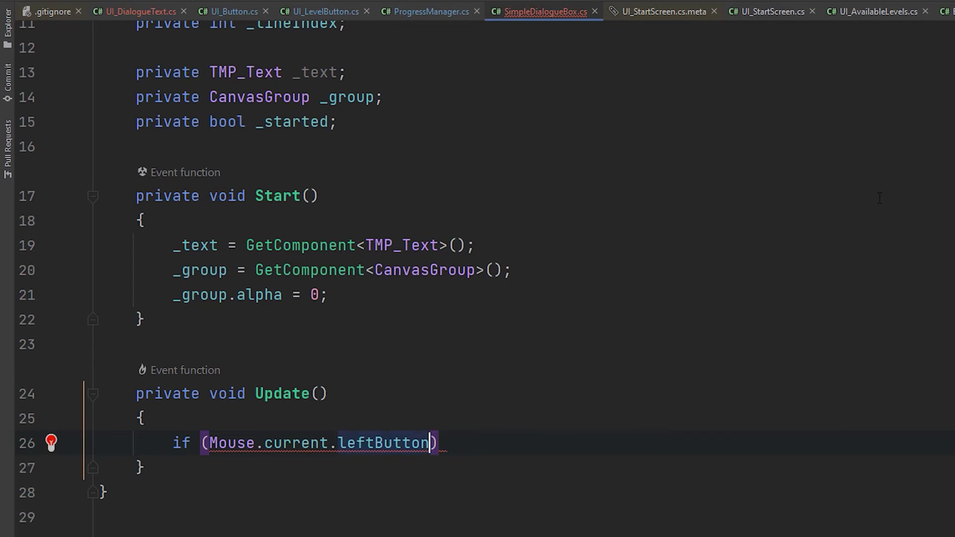
{"action": "type", "text": ".wasPressedThisFrame"}
{"action": "type", "text": "{"}
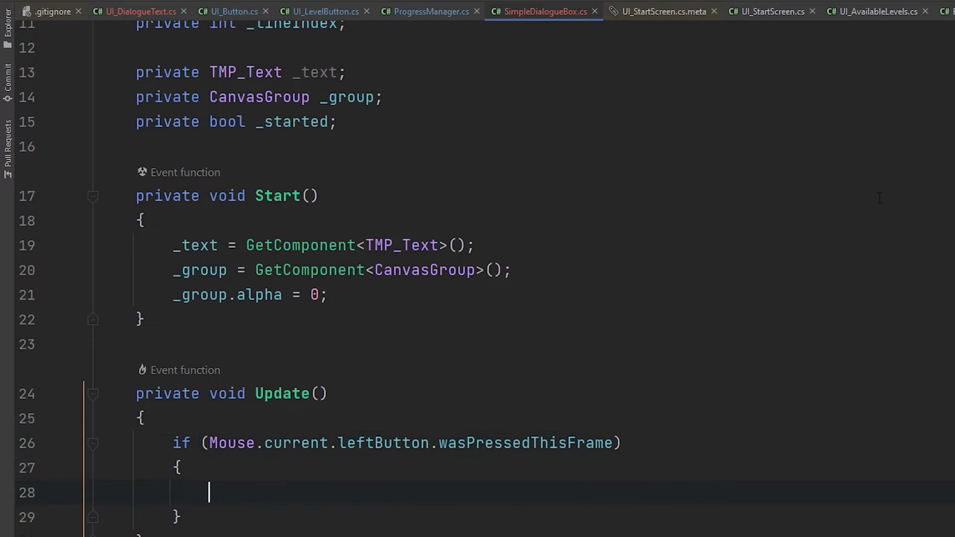
{"action": "type", "text": "//"}
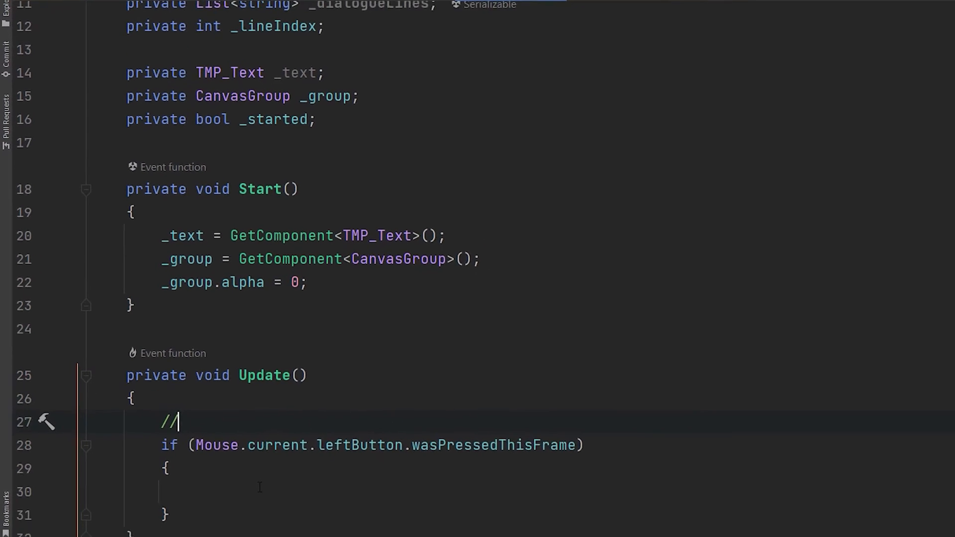
{"action": "type", "text": "if (Input.GetMouseBut"}
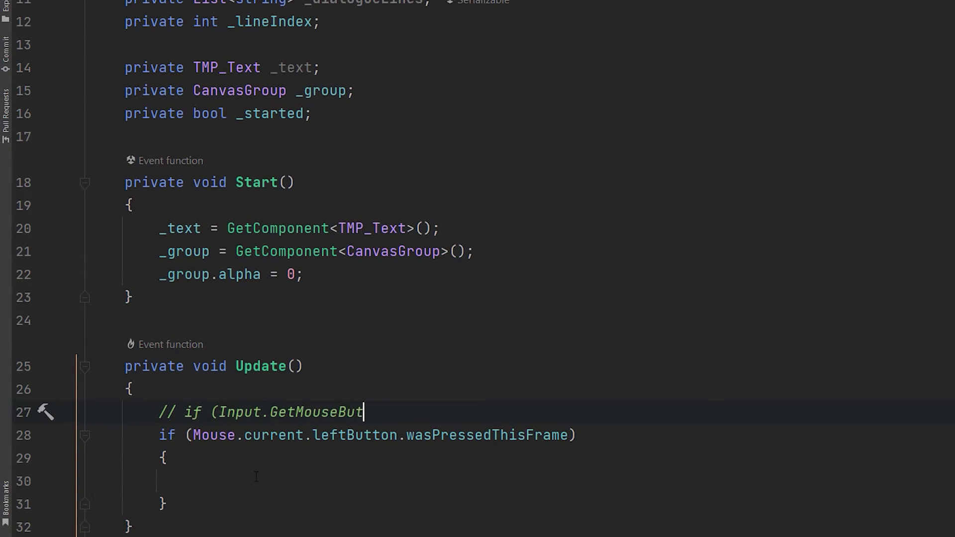
{"action": "type", "text": "tonDown(0))"}
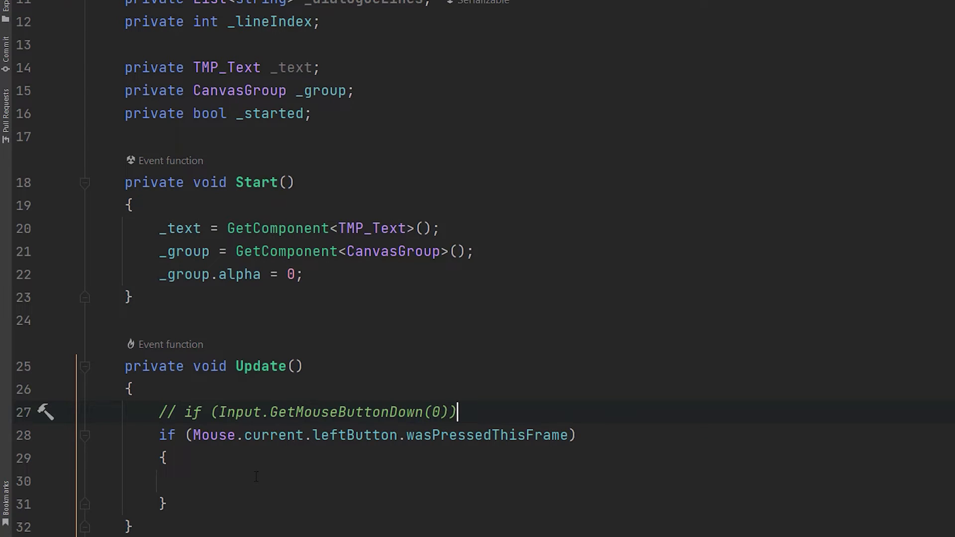
{"action": "type", "text": "<- for o"}
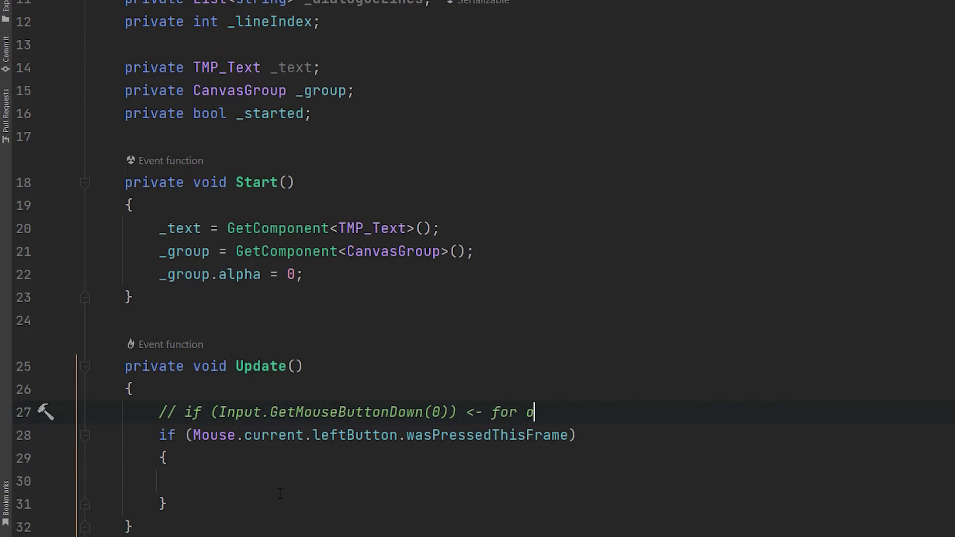
{"action": "type", "text": "ld input system"}
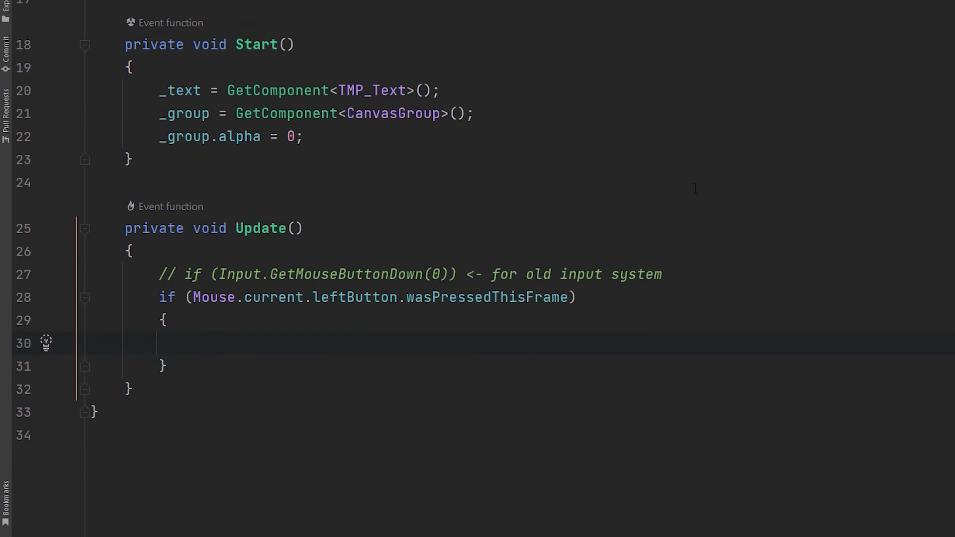
When not started, reset _lineIndex to 0, SetText the current dialogue line, set _group.alpha = 1 and _started = true.
{"action": "type", "text": "if (!_started"}
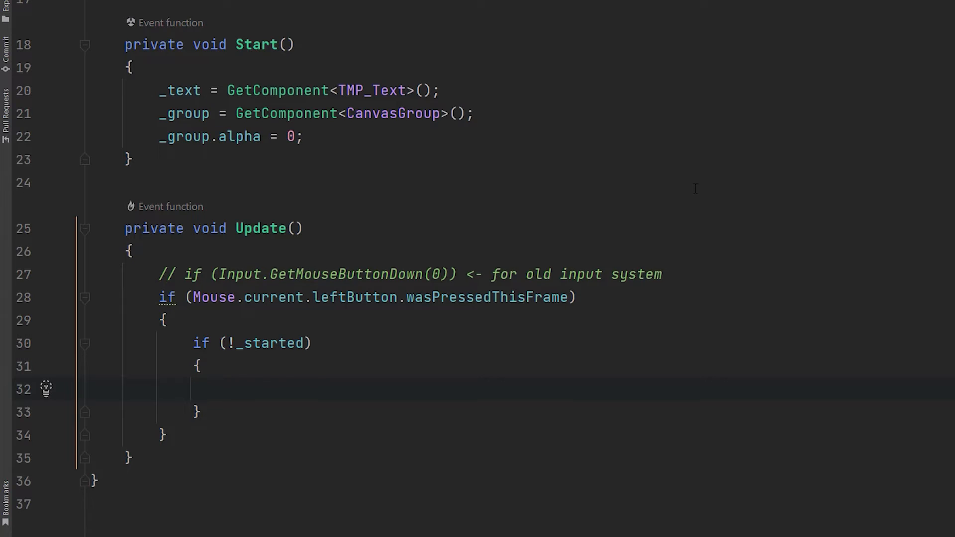
{"action": "type", "text": "_text.SetText();"}
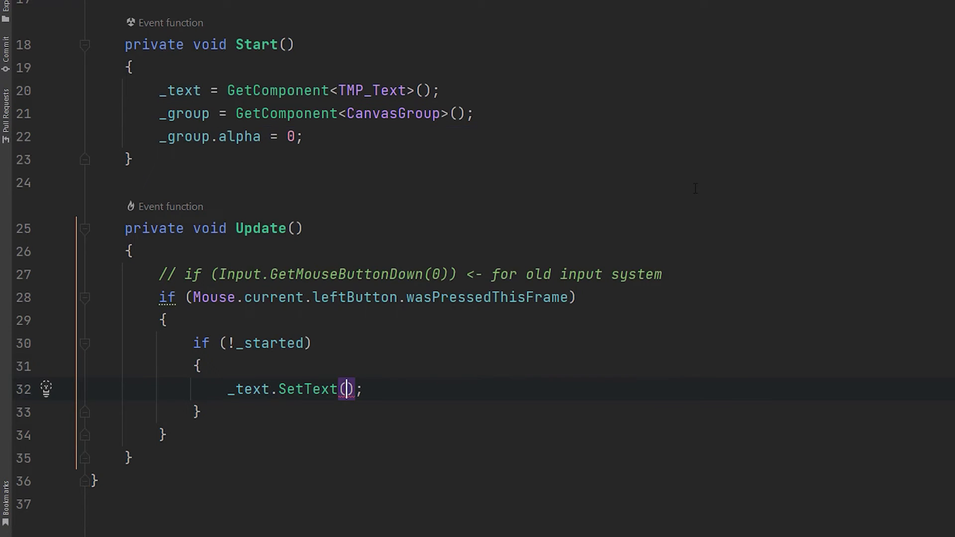
{"action": "type", "text": "_dialogueLines[_lineIndex"}
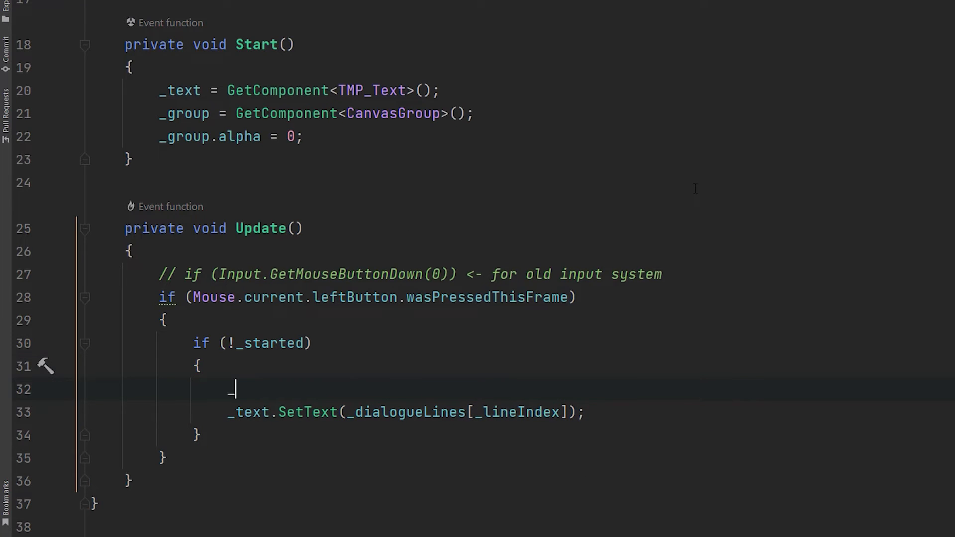
{"action": "type", "text": "_"}
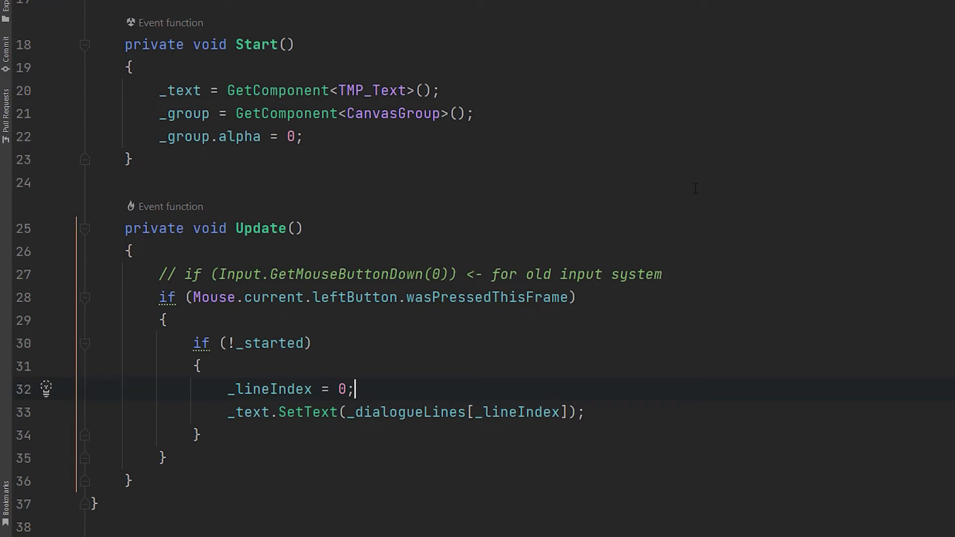
{"action": "scroll", "scroll_direction": "down", "scroll_amount": 3}
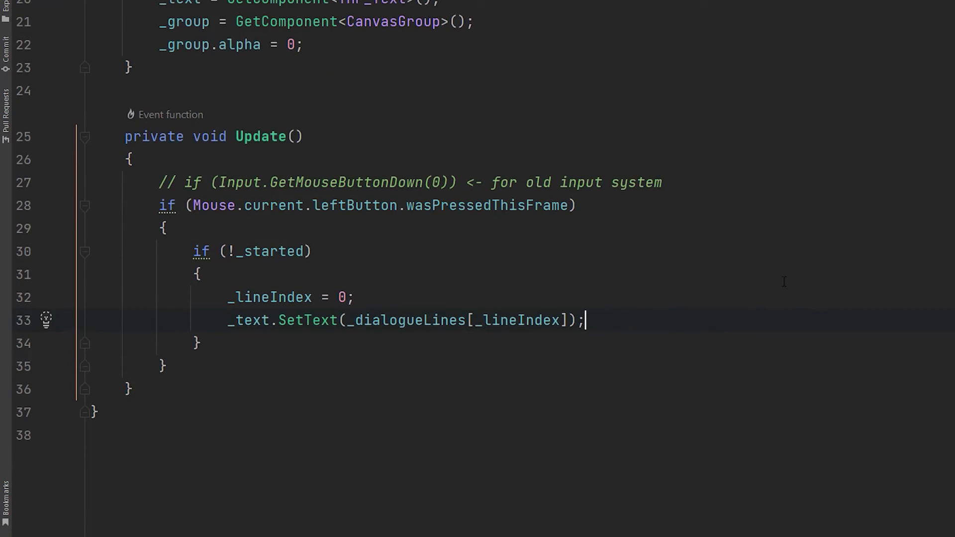
{"action": "type", "text": "_group.alpha = 1;"}
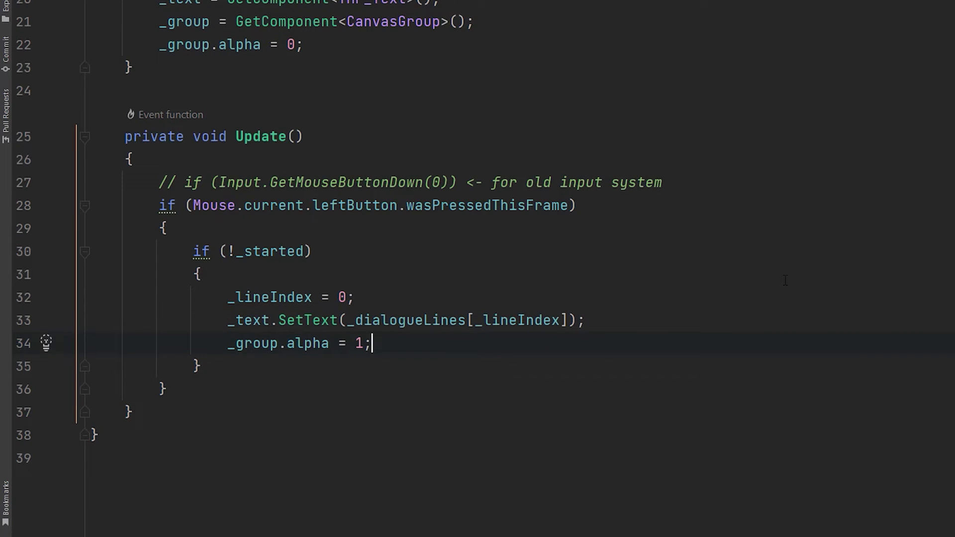
{"action": "type", "text": "_started = true;"}
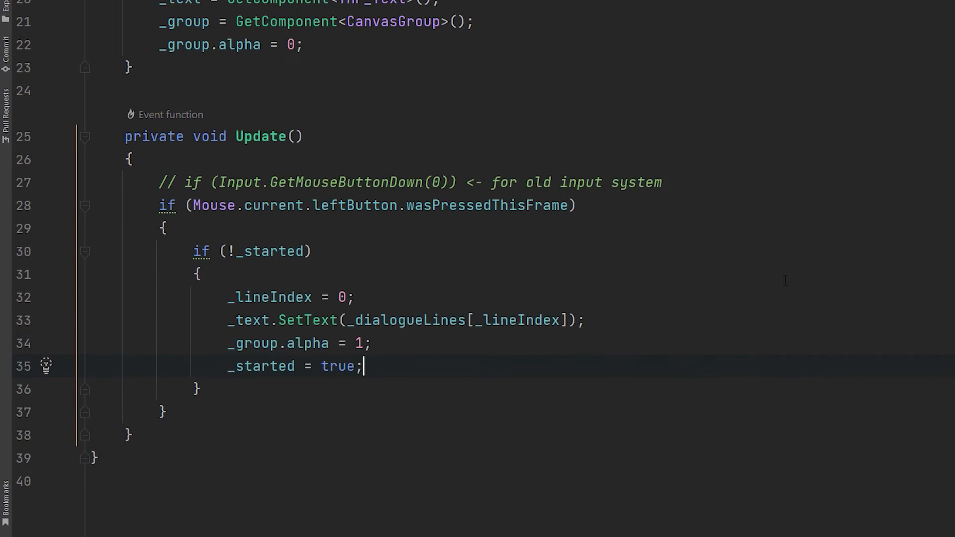
{"action": "type", "text": "} else if (_lineIndex"}
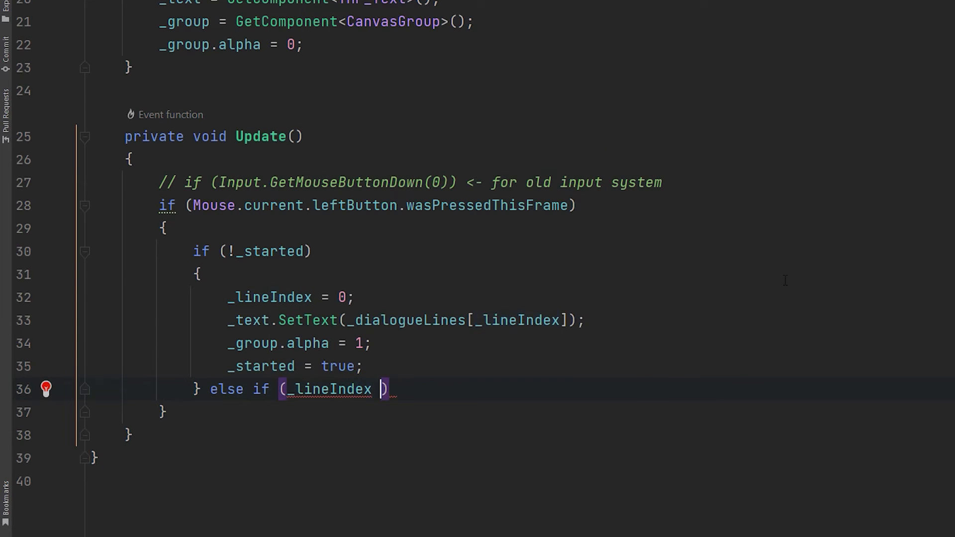
Add else if (_lineIndex < _dialogueLines.Count) showing the next line with _lineIndex++ and an explanatory comment.
{"action": "type", "text": "< _dialogueLines.Count) {}"}
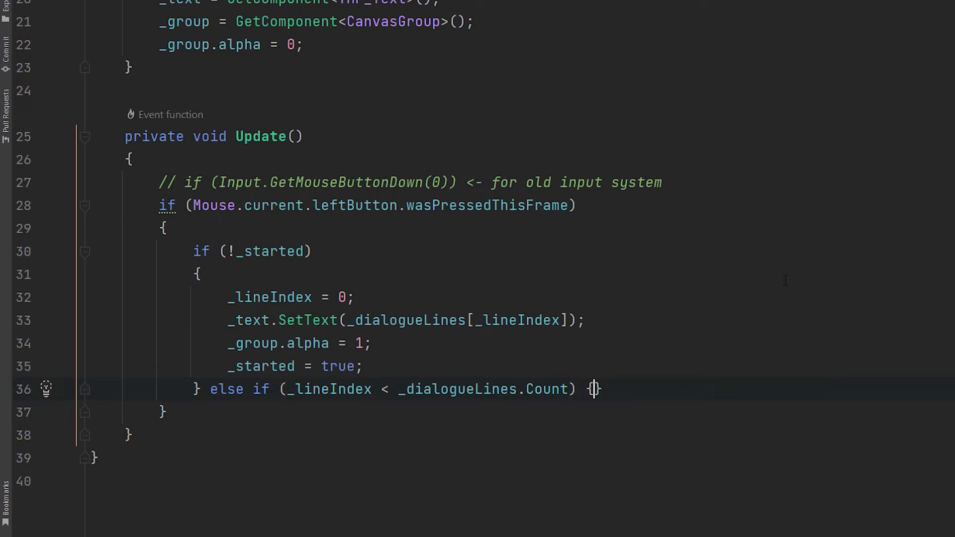
{"action": "type", "text": "_text.SetText(_dialogueLines[_lineIndex]);"}
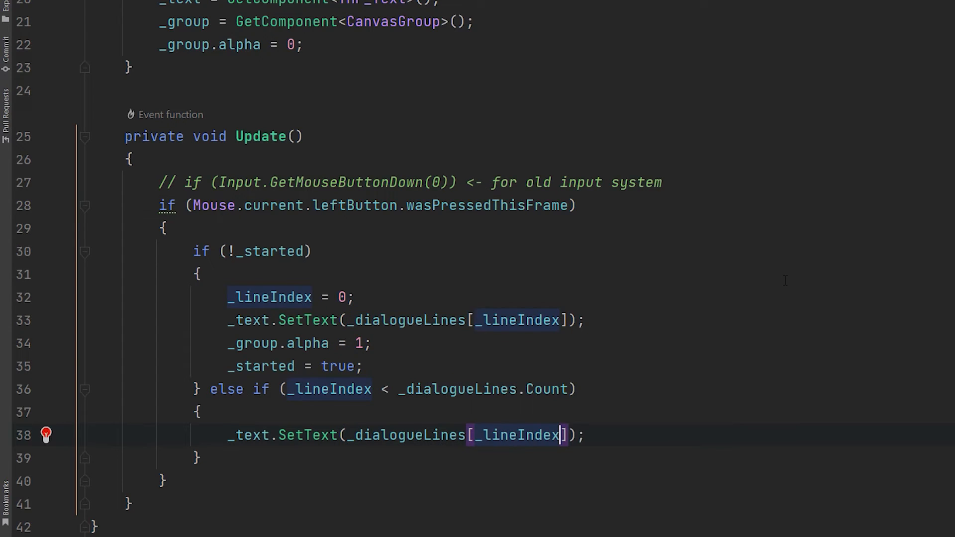
{"action": "type", "text": "++]); // use"}
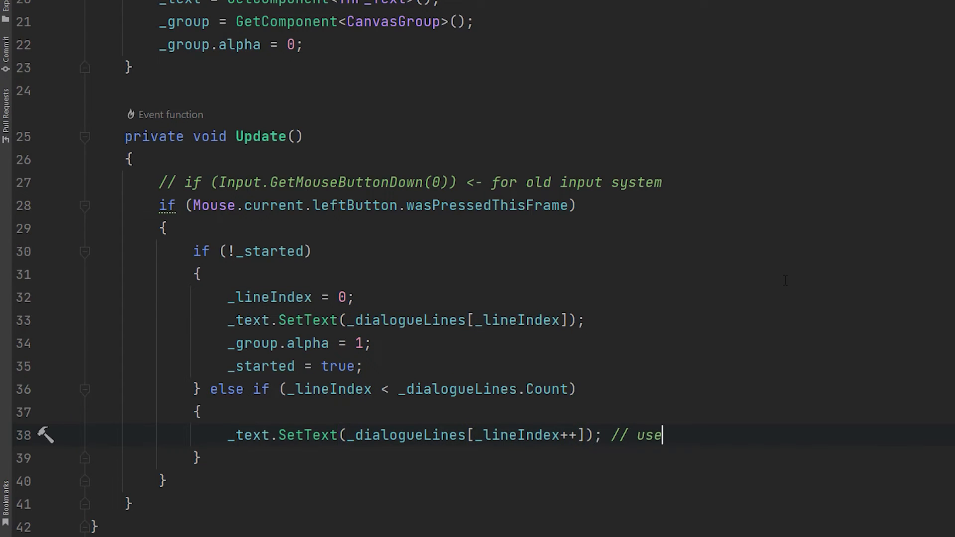
{"action": "type", "text": "current value of _lineIndex and then"}
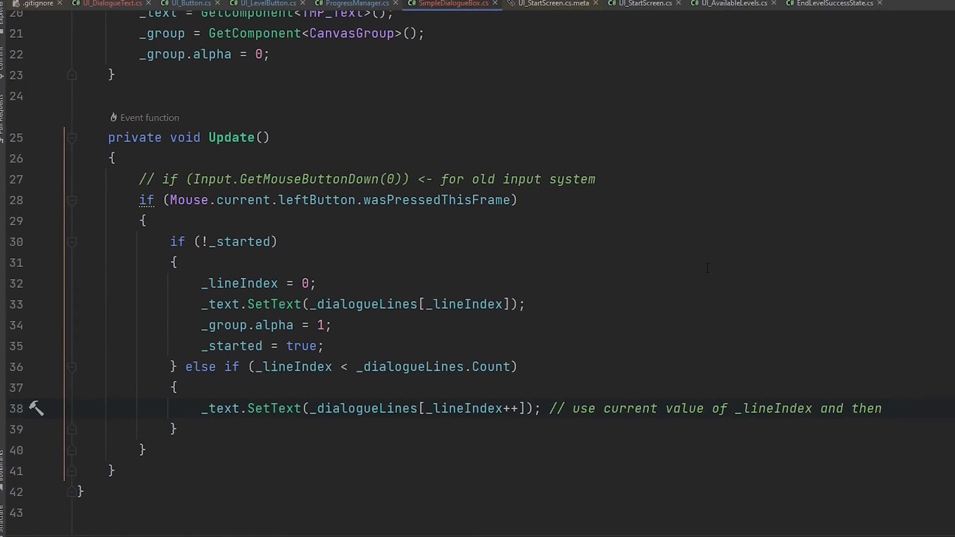
{"action": "type", "text": "add 1 to it"}
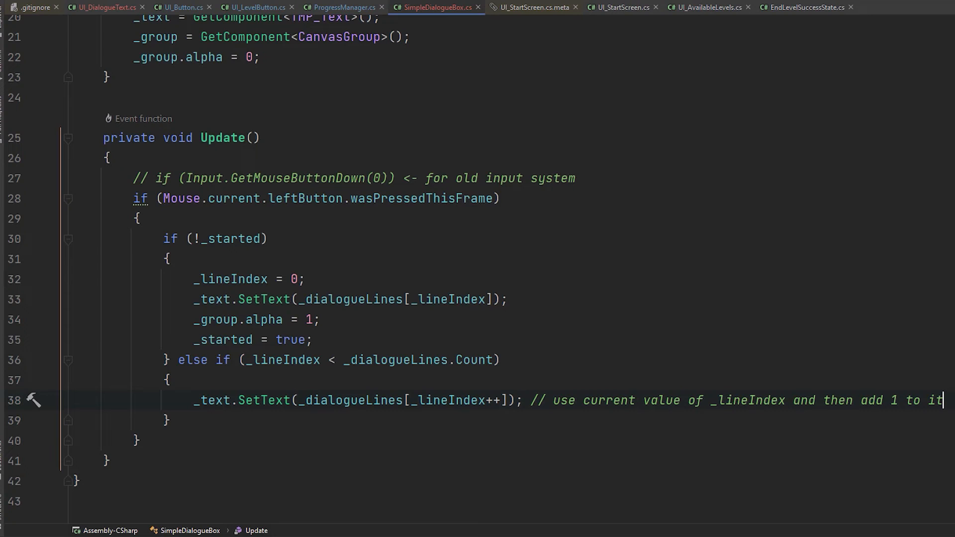
Add a final else that hides the box with _group.alpha = 0.
{"action": "left_click", "coordinate": [177, 420]}
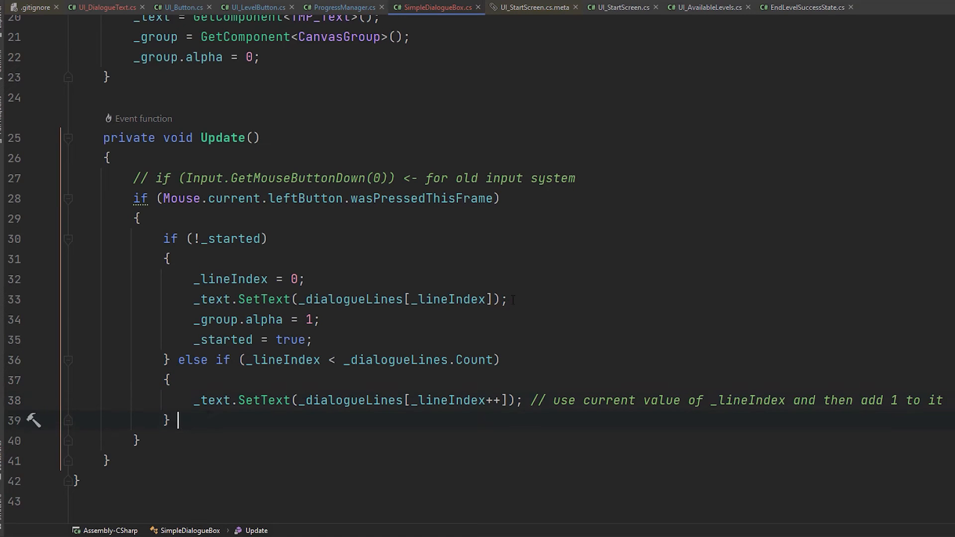
{"action": "type", "text": "else"}
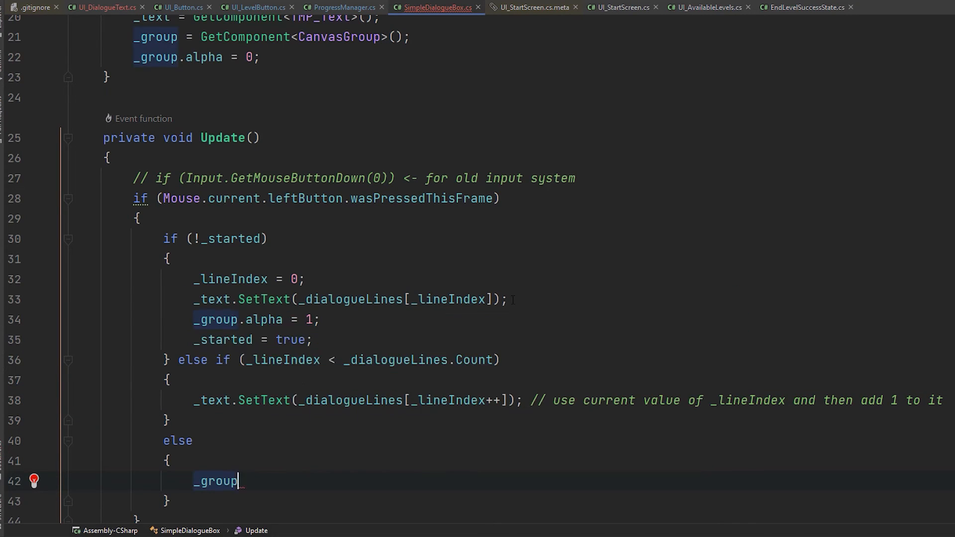
{"action": "type", "text": ".alpha = 0;"}
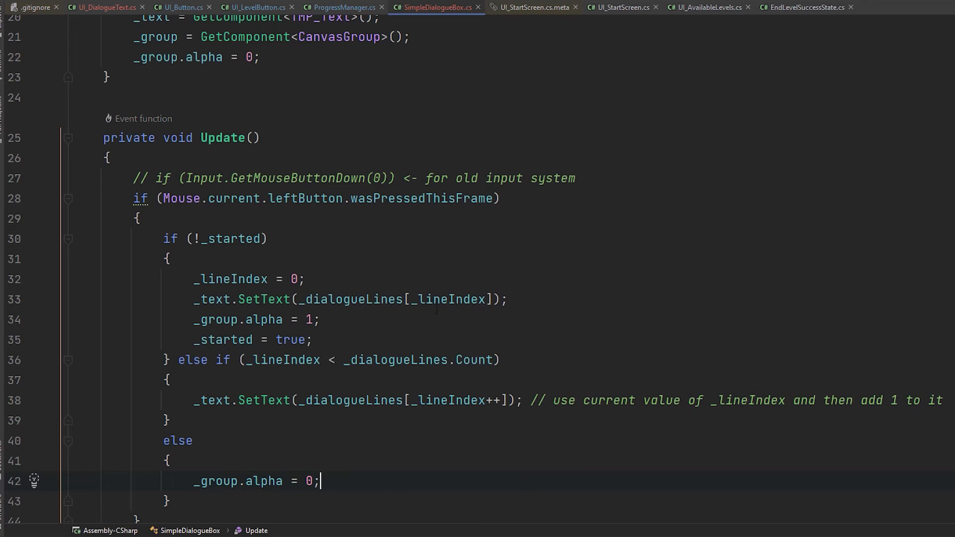
{"action": "scroll", "scroll_direction": "down", "scroll_amount": 3}
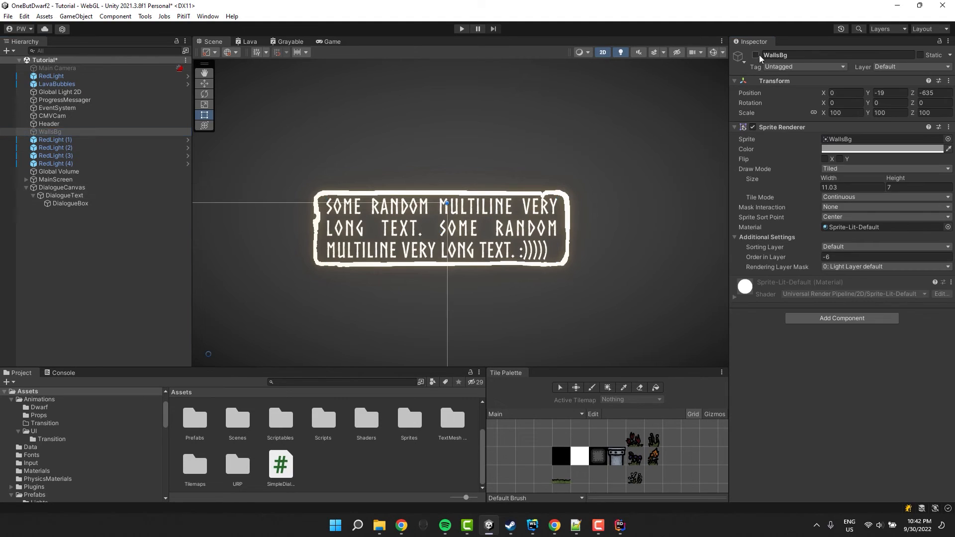
Anchor DialogueText to the middle right and expand its Simple Dialogue Box dialogue lines.
{"action": "left_click", "coordinate": [58, 67]}
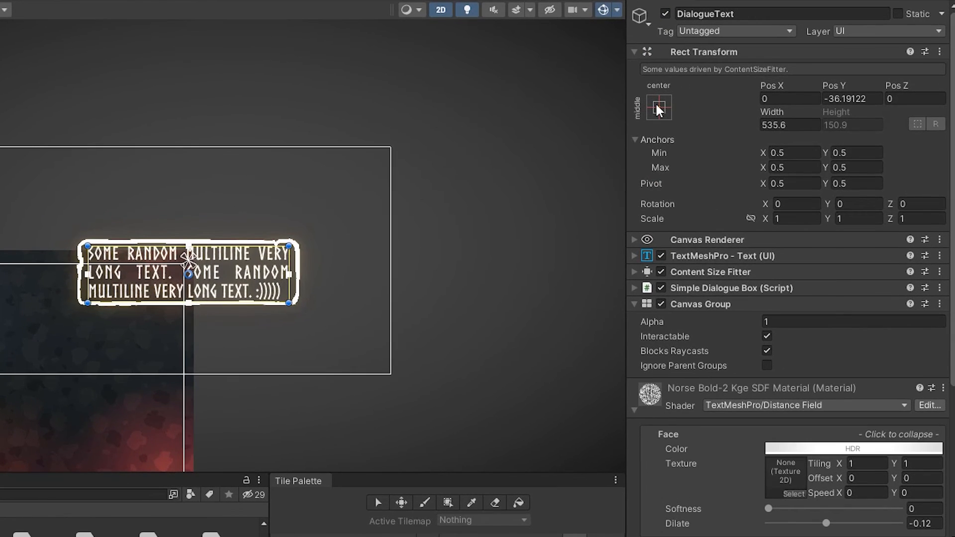
{"action": "left_click", "coordinate": [659, 107]}
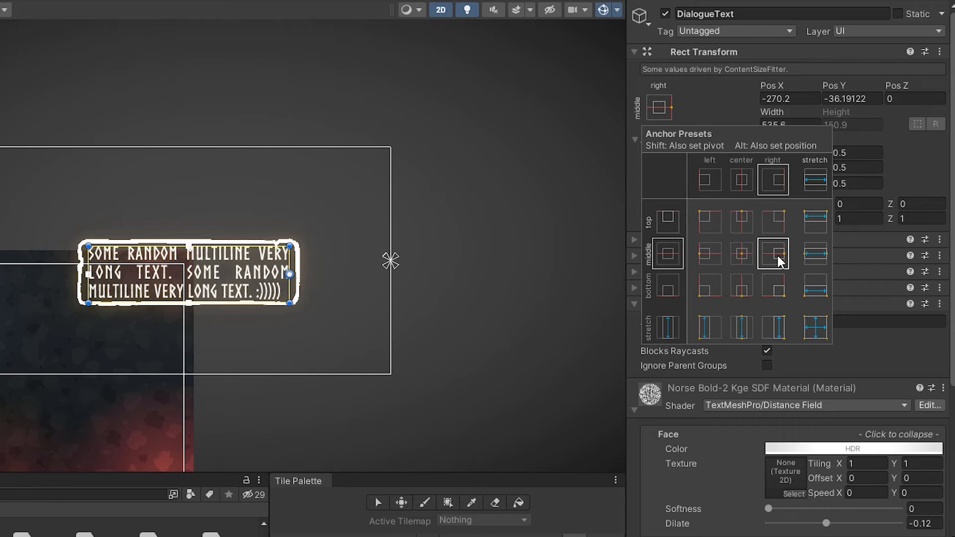
{"action": "left_click", "coordinate": [774, 254]}
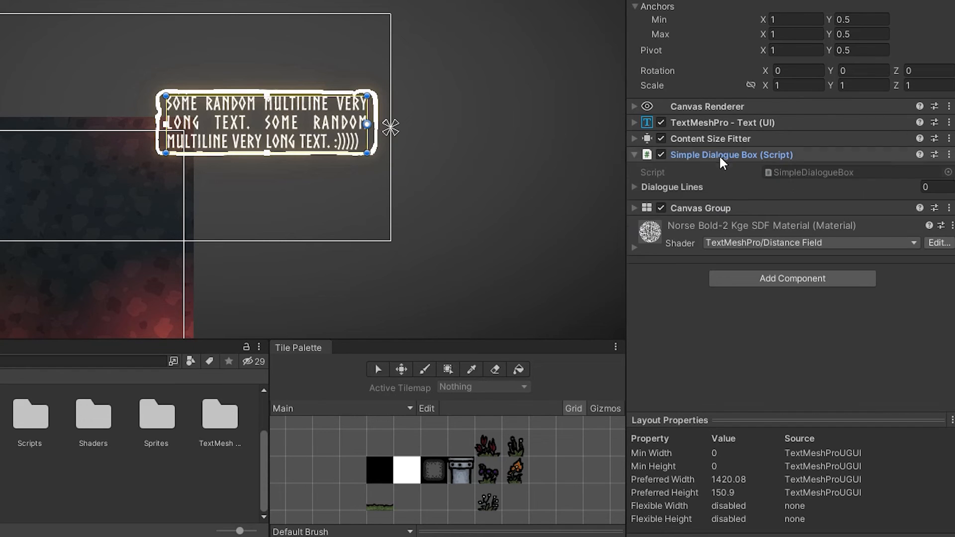
{"action": "left_click", "coordinate": [634, 187]}
{"action": "type", "text": "f not don't forget to do that and of course leave a comment and like under this f"}
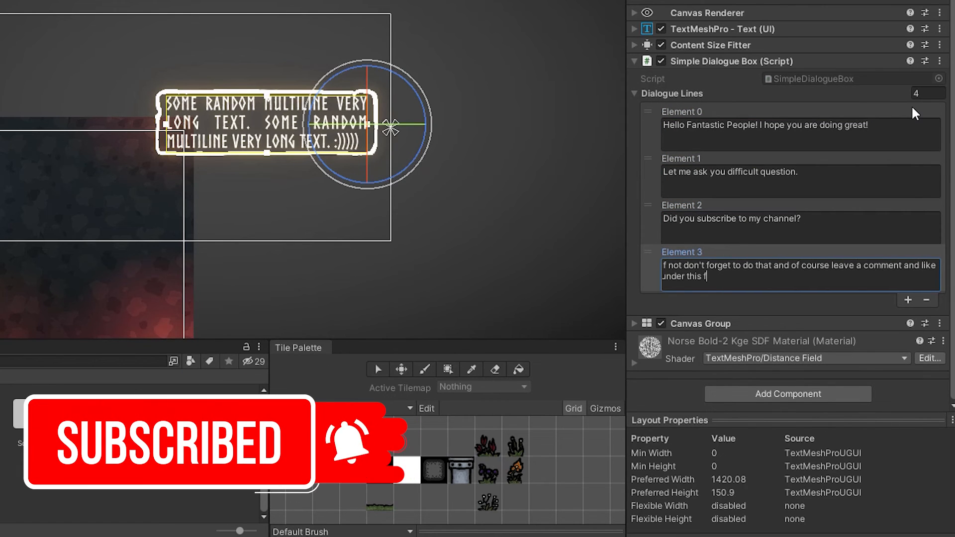
Run the scene in Play mode, where the dialogue box starts hidden.
{"action": "left_click", "coordinate": [460, 29]}
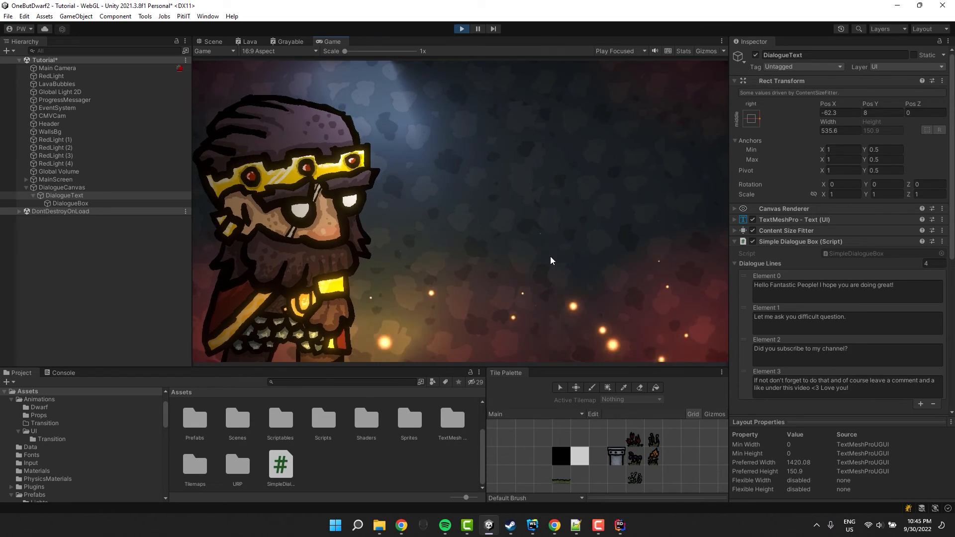
{"action": "mouse_move", "coordinate": [112, 353]}
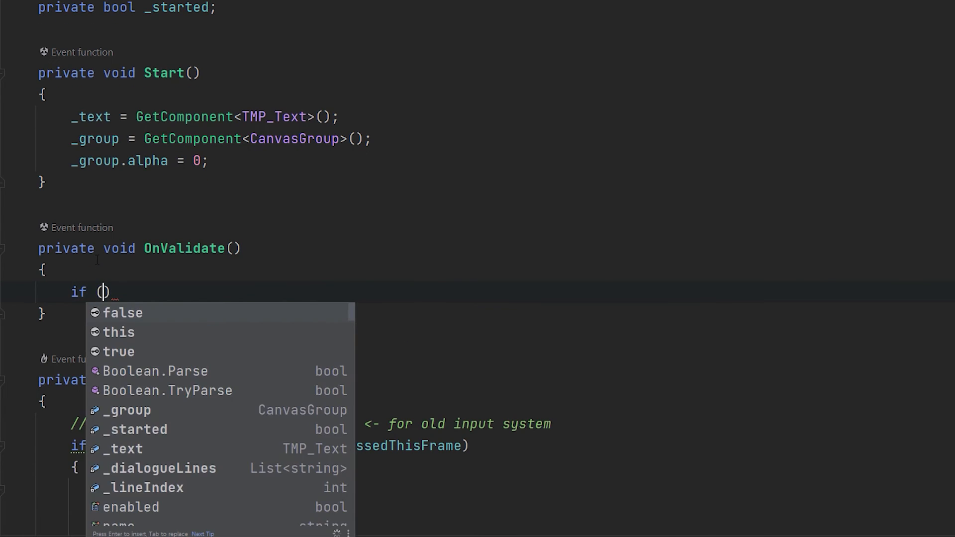
Write OnValidate: if _dialogueLines.Count > 0, fetch TMP_Text when _text is null and SetText from the lines.
{"action": "type", "text": "_dialogueLines.Count > 0"}
{"action": "type", "text": "if (_text == "}
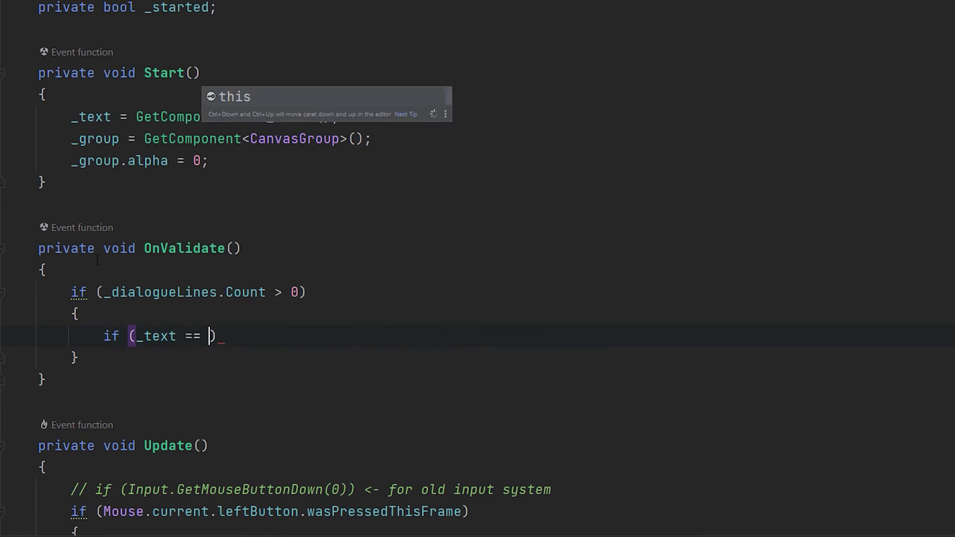
{"action": "type", "text": "null) _text = GetComponent<TMP_Text>();"}
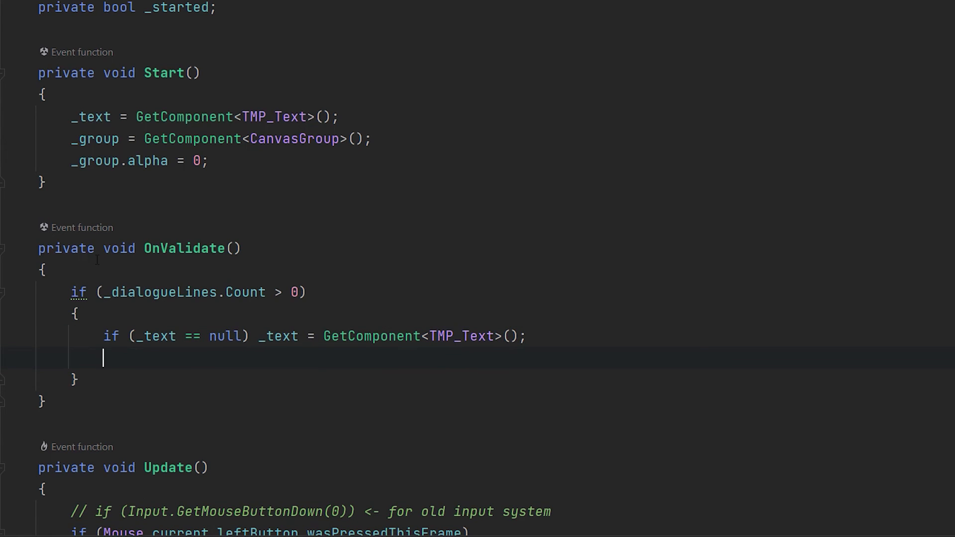
{"action": "type", "text": "_text.SetText(_dialogueLines);"}
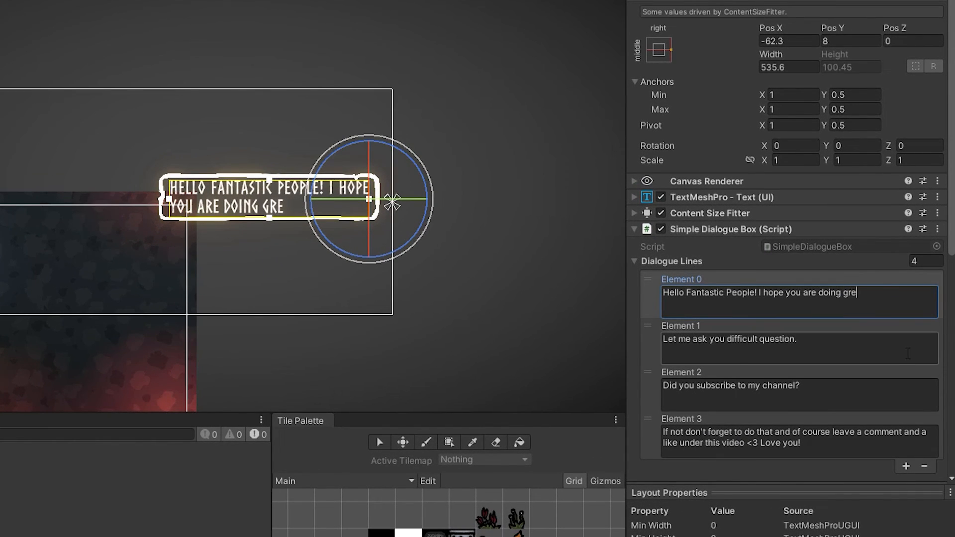
Append HOHOHO to Element 0 and wrap a phrase in <style="emp"> … </style> tags.
{"action": "type", "text": "at! HOHOHO"}
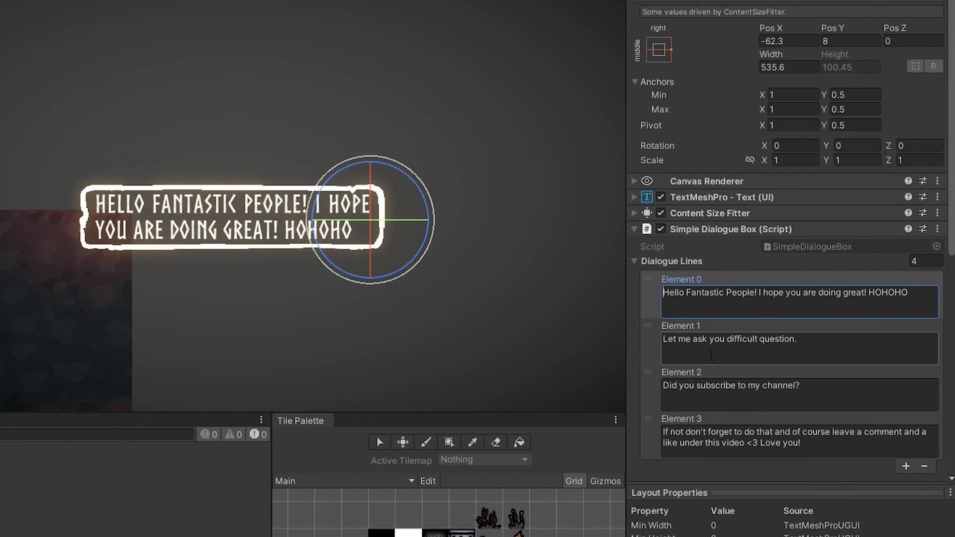
{"action": "type", "text": "<style=\"emp\">"}
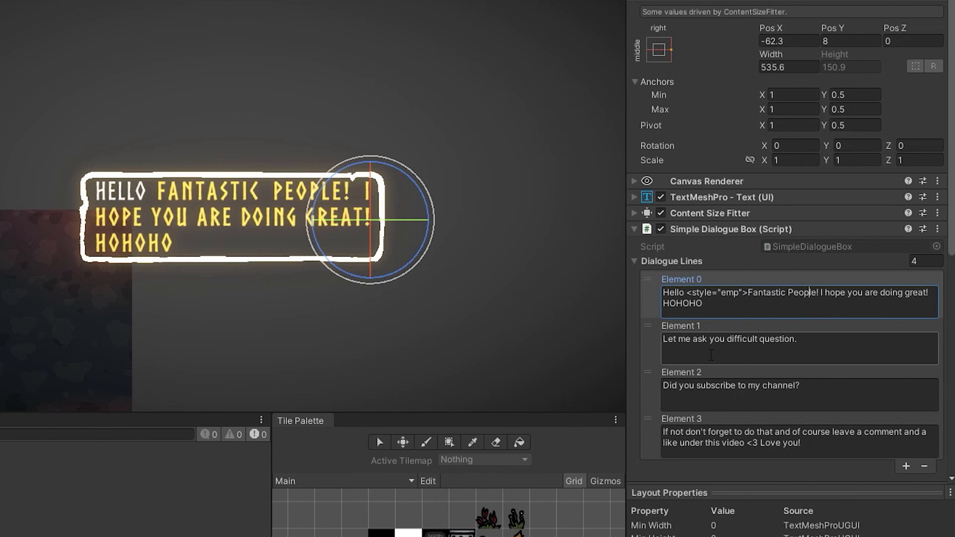
{"action": "type", "text": "</style>"}
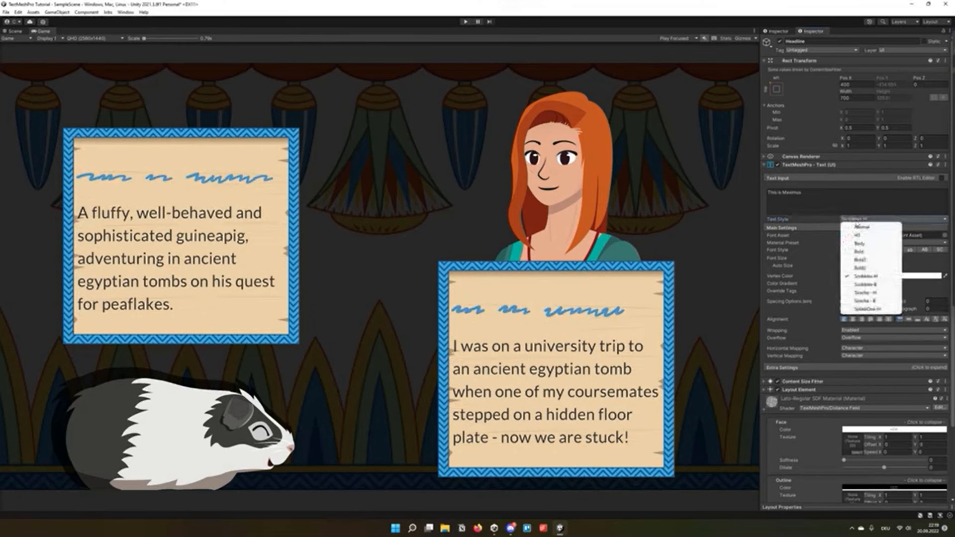
In the Default Style Sheet's H1 opening tags, change <cspace=0.03> to <cspace=0.05>.
{"action": "left_click", "coordinate": [867, 300]}
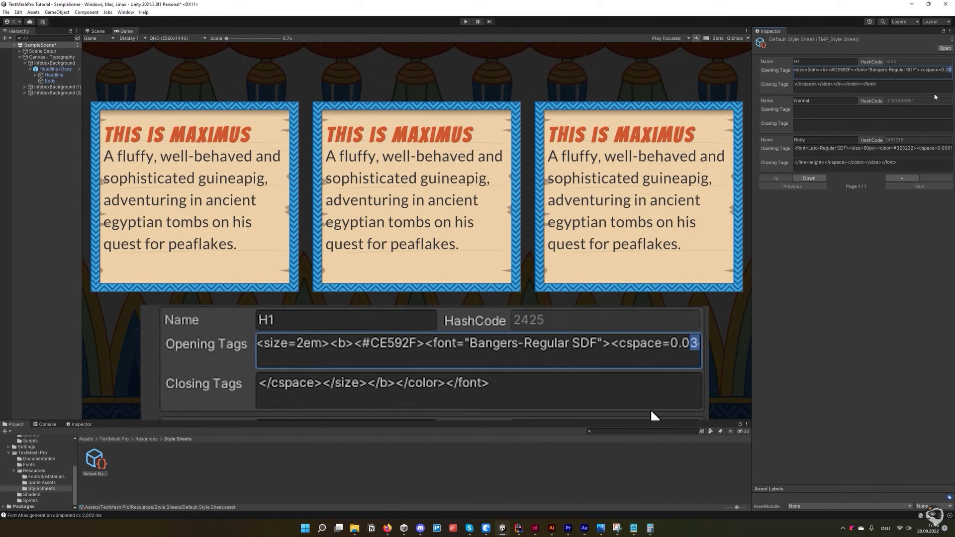
{"action": "type", "text": "5"}
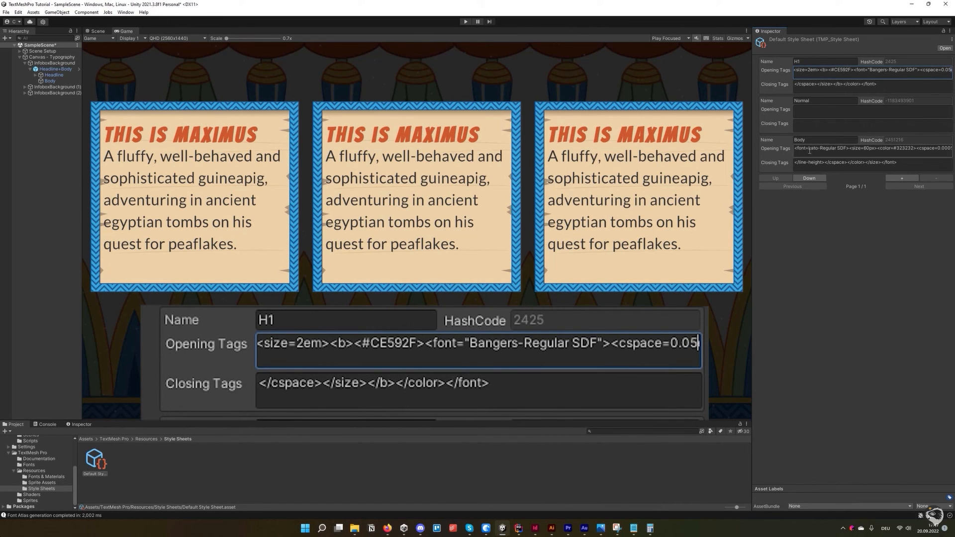